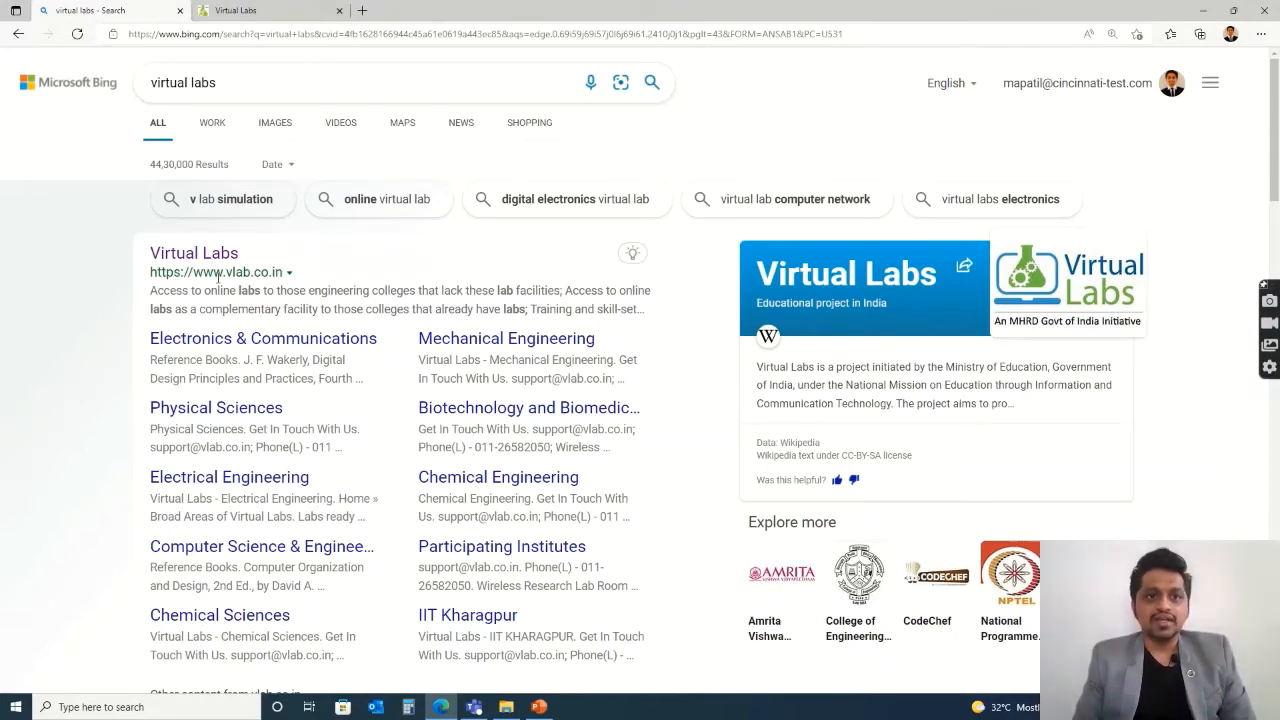
Open the vlab.co.in home page and scroll to the Broad Areas of Virtual Labs section.
{"action": "left_click", "coordinate": [218, 272]}
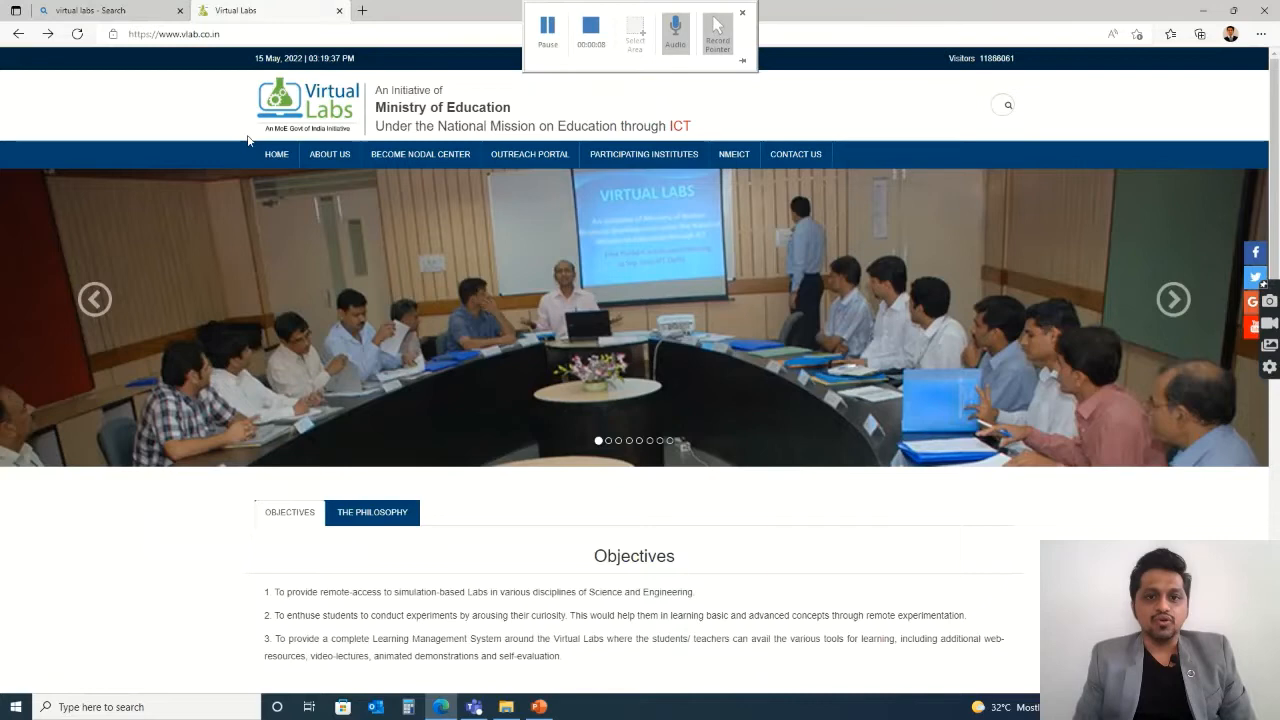
{"action": "left_click", "coordinate": [742, 12]}
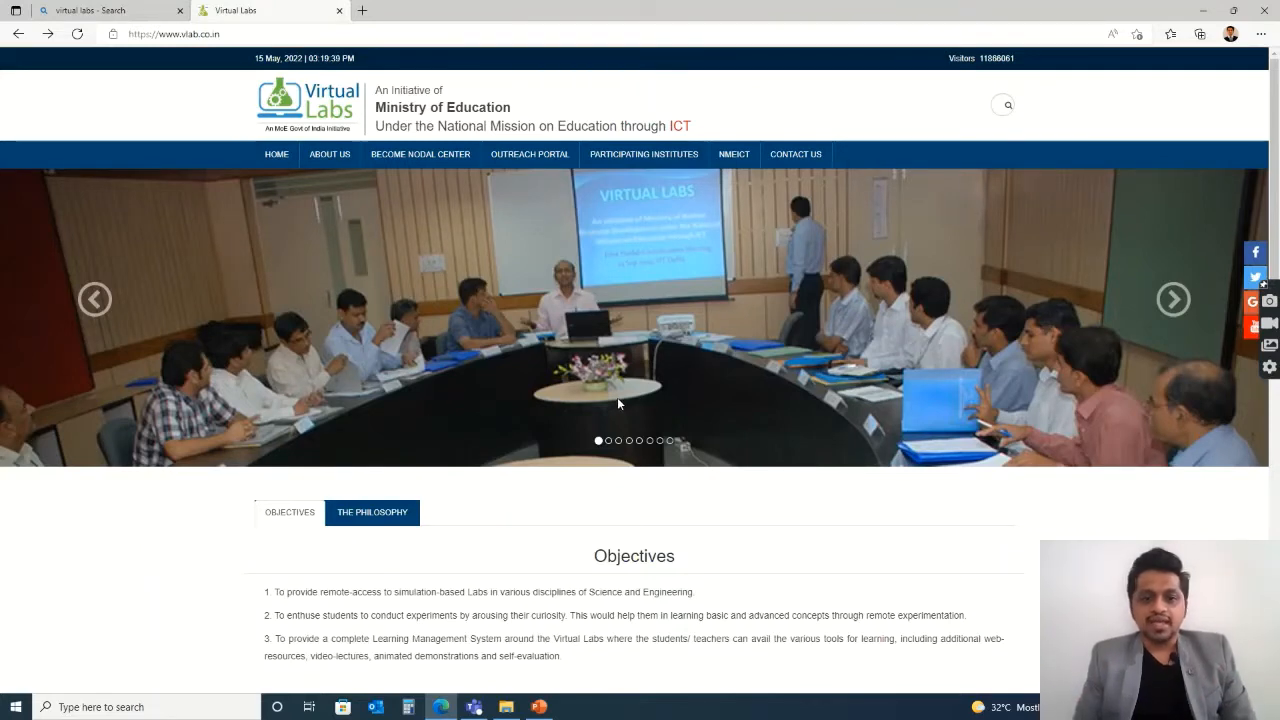
{"action": "scroll", "scroll_direction": "down", "scroll_amount": 3}
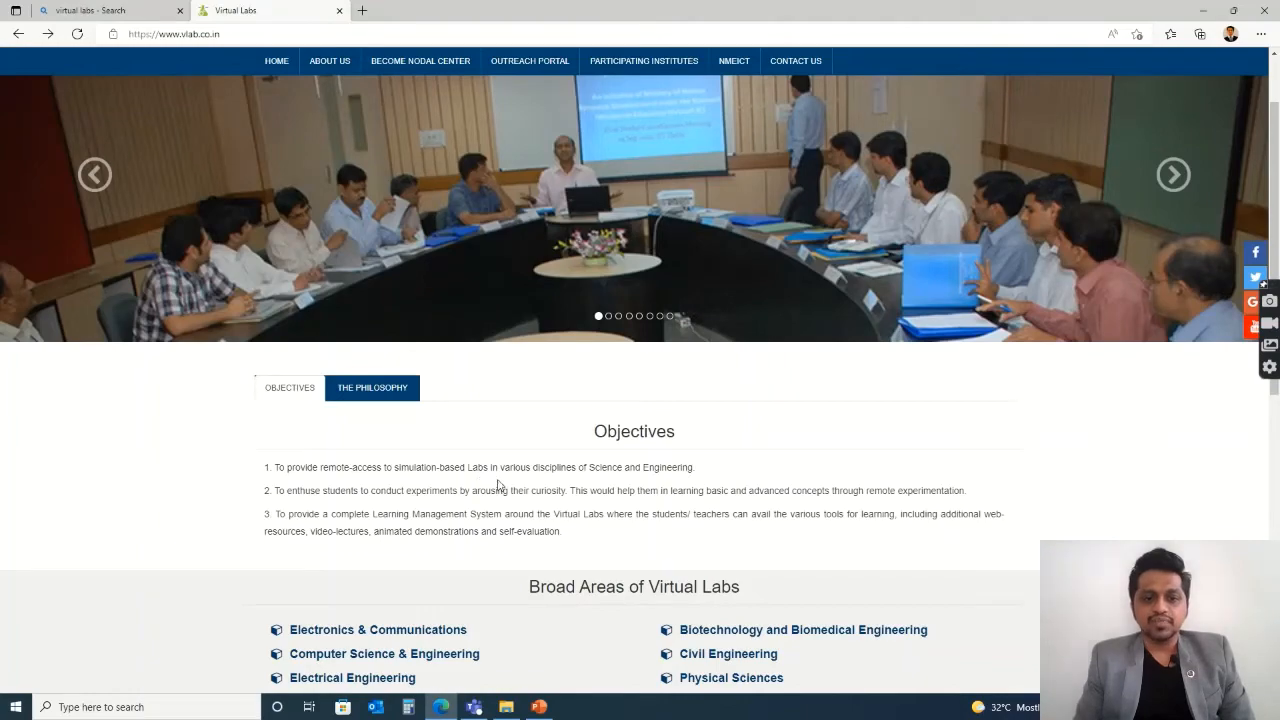
{"action": "scroll", "scroll_direction": "down", "scroll_amount": 3}
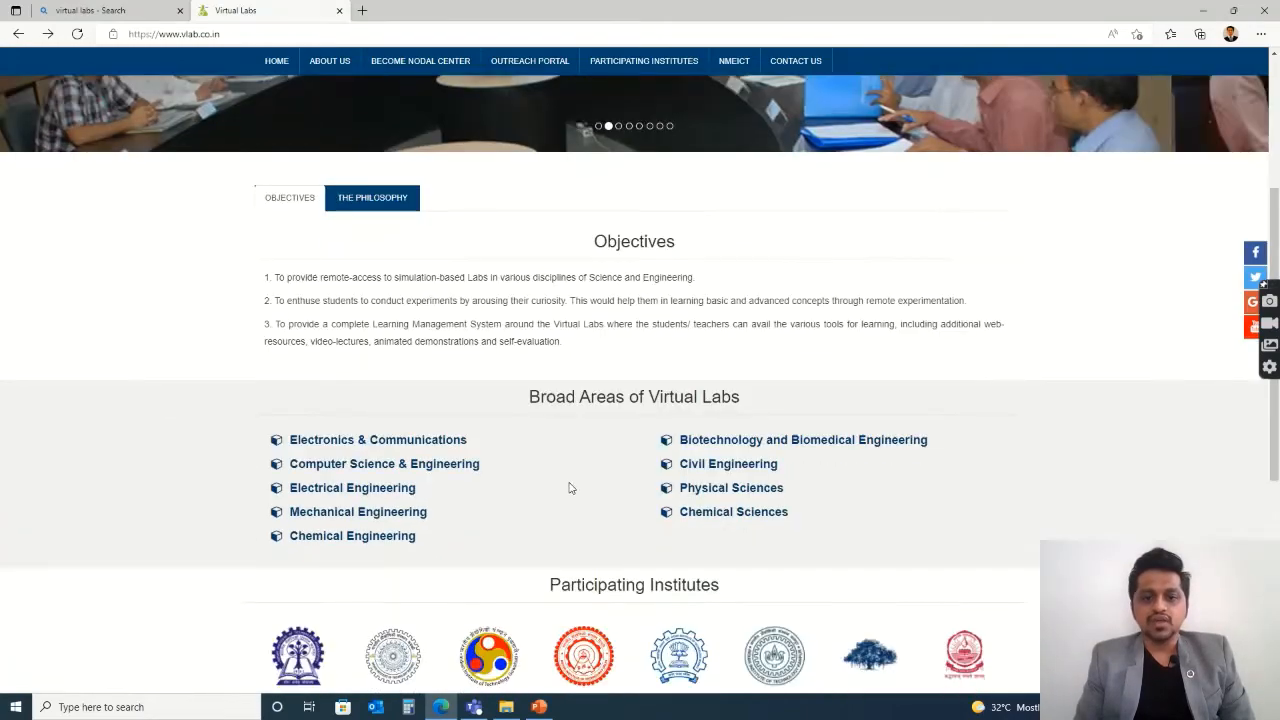
{"action": "scroll", "scroll_direction": "down", "scroll_amount": 3}
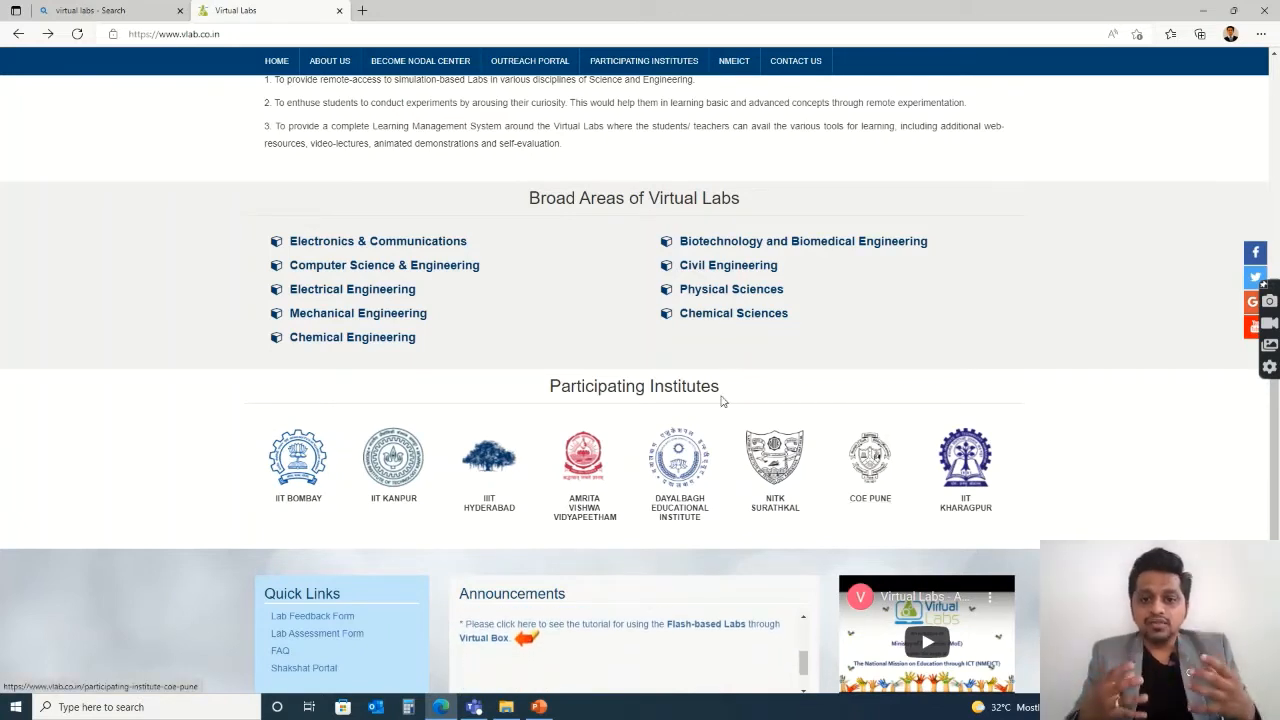
{"action": "mouse_move", "coordinate": [588, 268]}
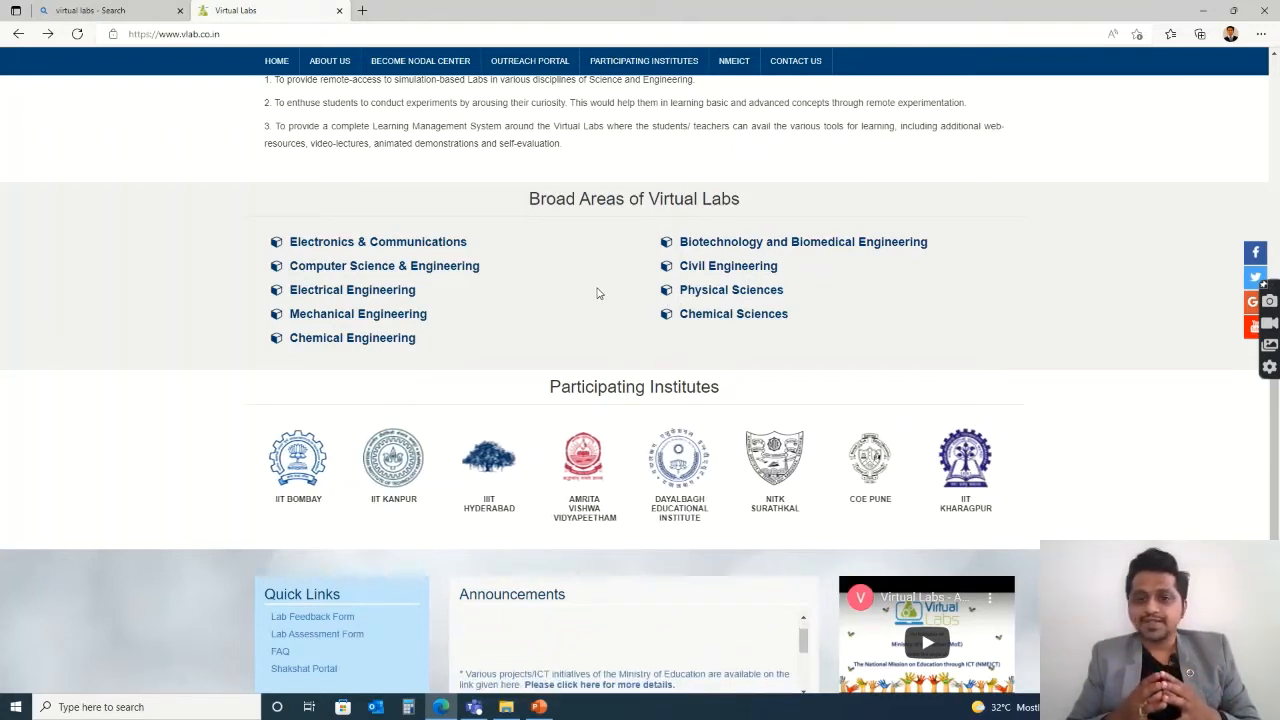
Open the Civil Engineering area and scroll its ready-to-use labs down to Strength of Materials Lab.
{"action": "left_click", "coordinate": [728, 266]}
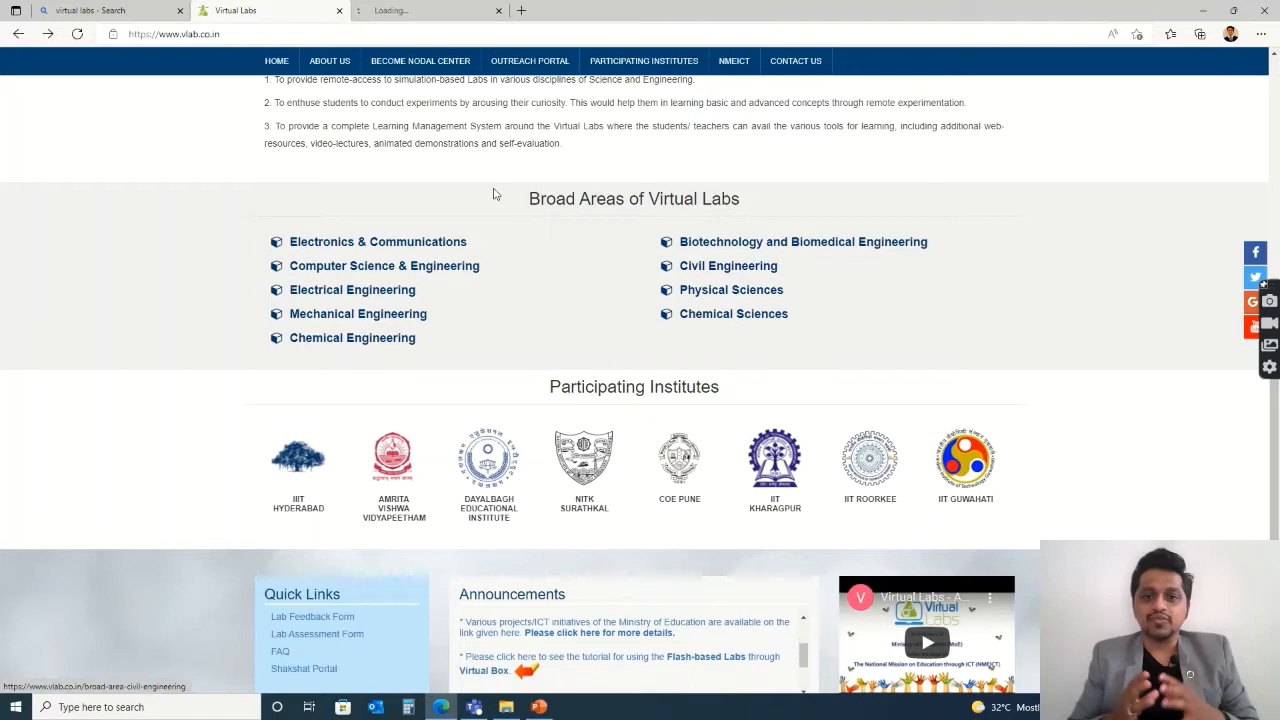
{"action": "left_click", "coordinate": [728, 264]}
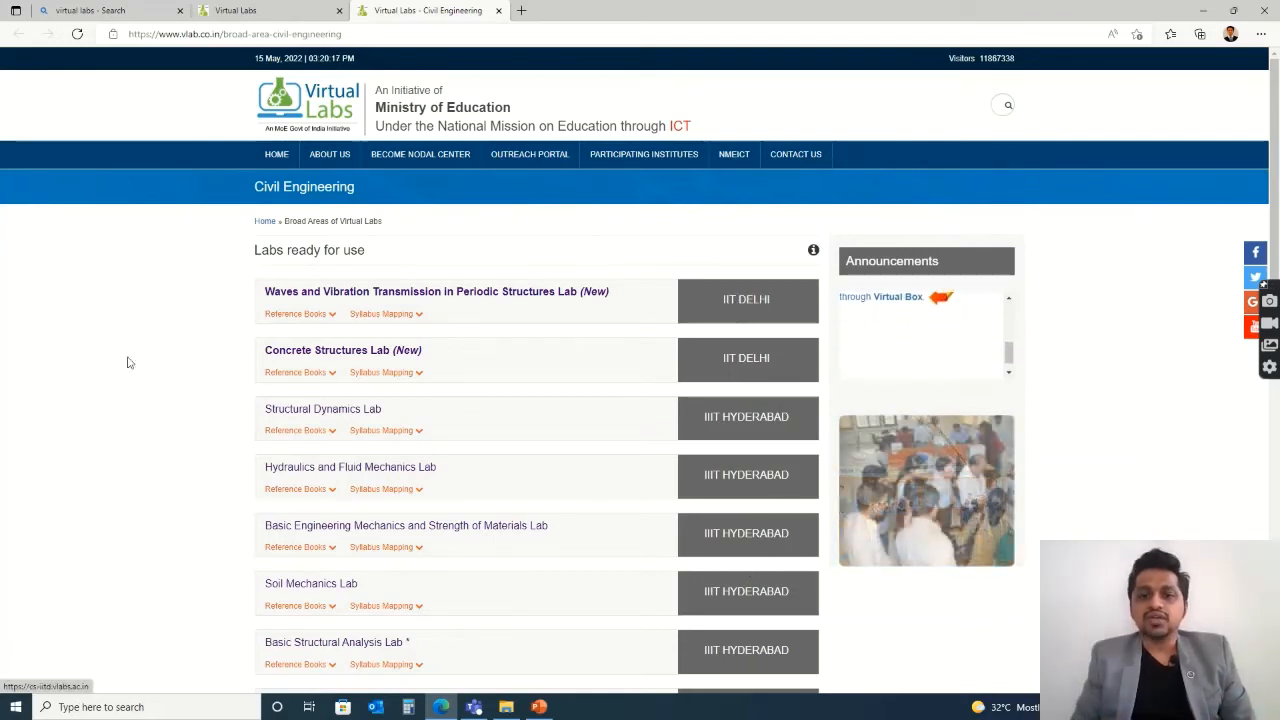
{"action": "scroll", "scroll_direction": "down", "scroll_amount": 3}
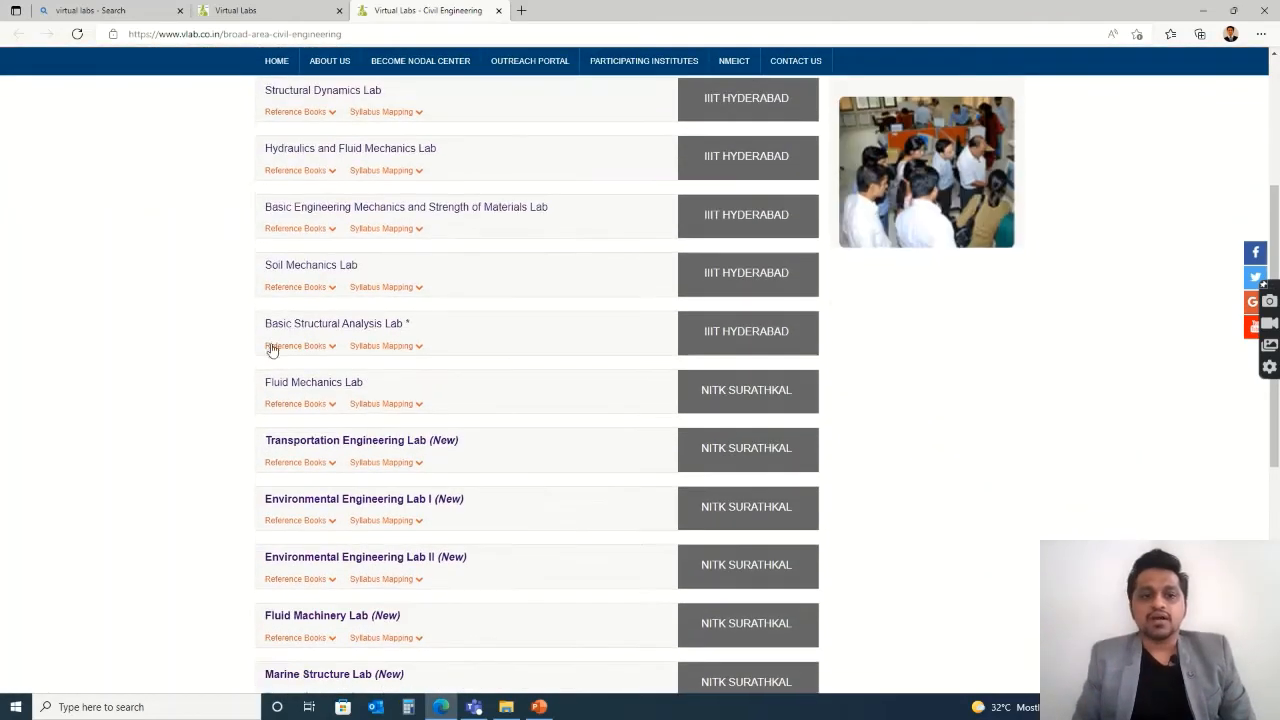
{"action": "scroll", "scroll_direction": "down", "scroll_amount": 3}
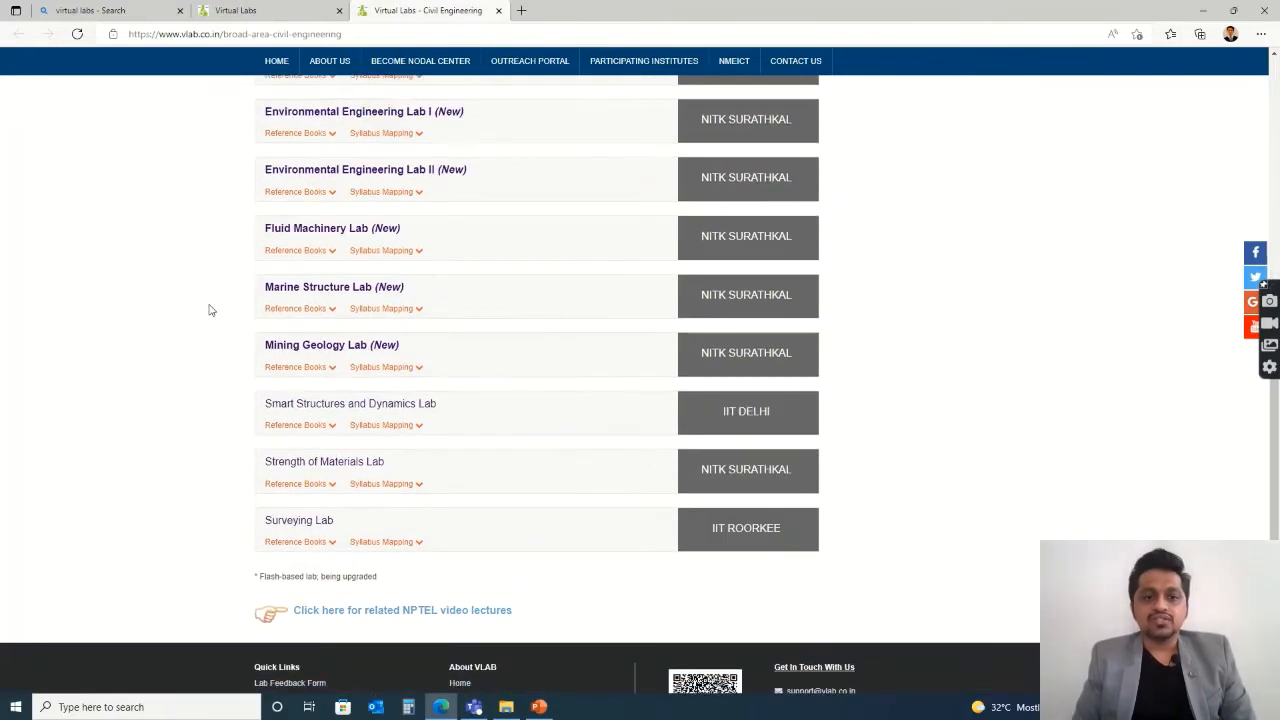
{"action": "mouse_move", "coordinate": [164, 428]}
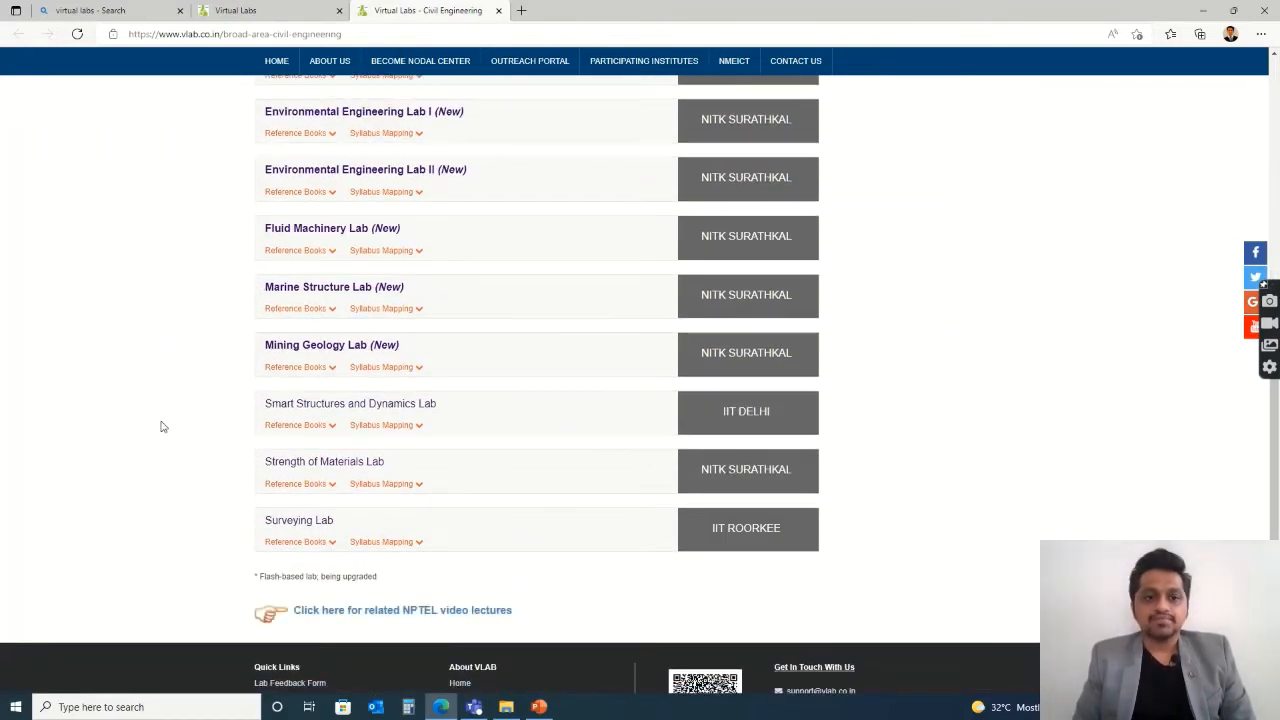
{"action": "mouse_move", "coordinate": [358, 472]}
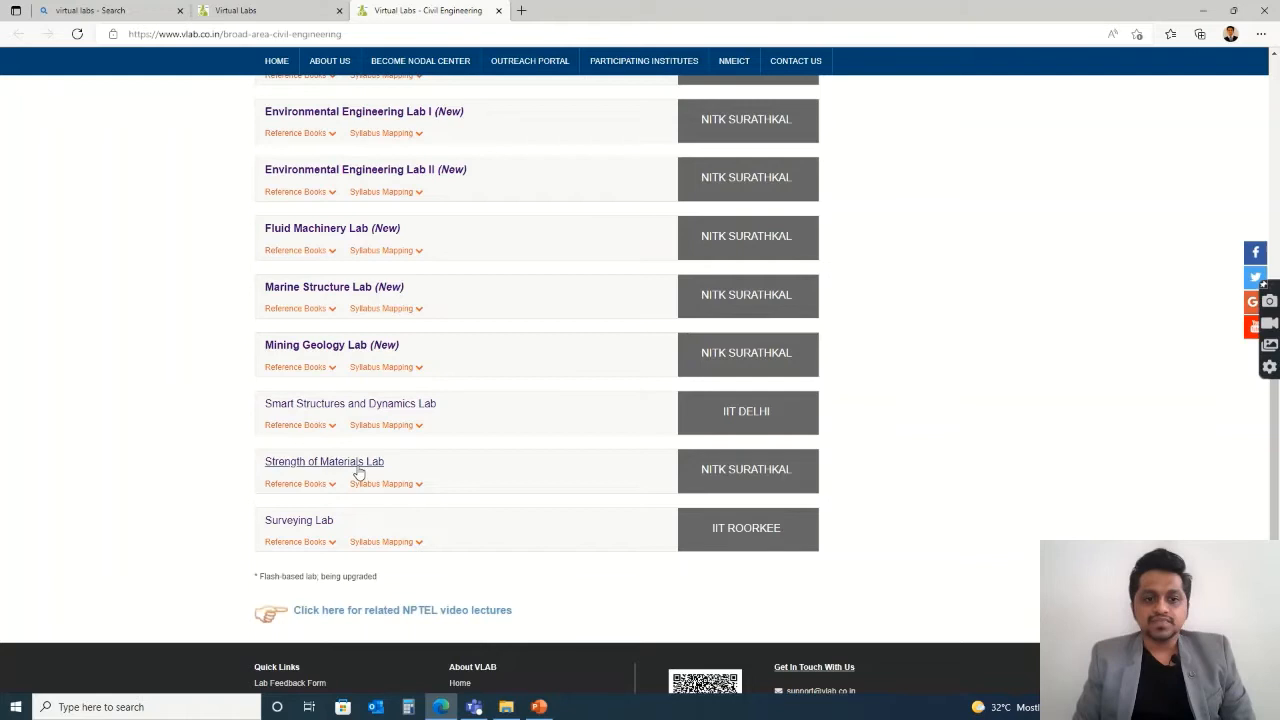
{"action": "mouse_move", "coordinate": [276, 468]}
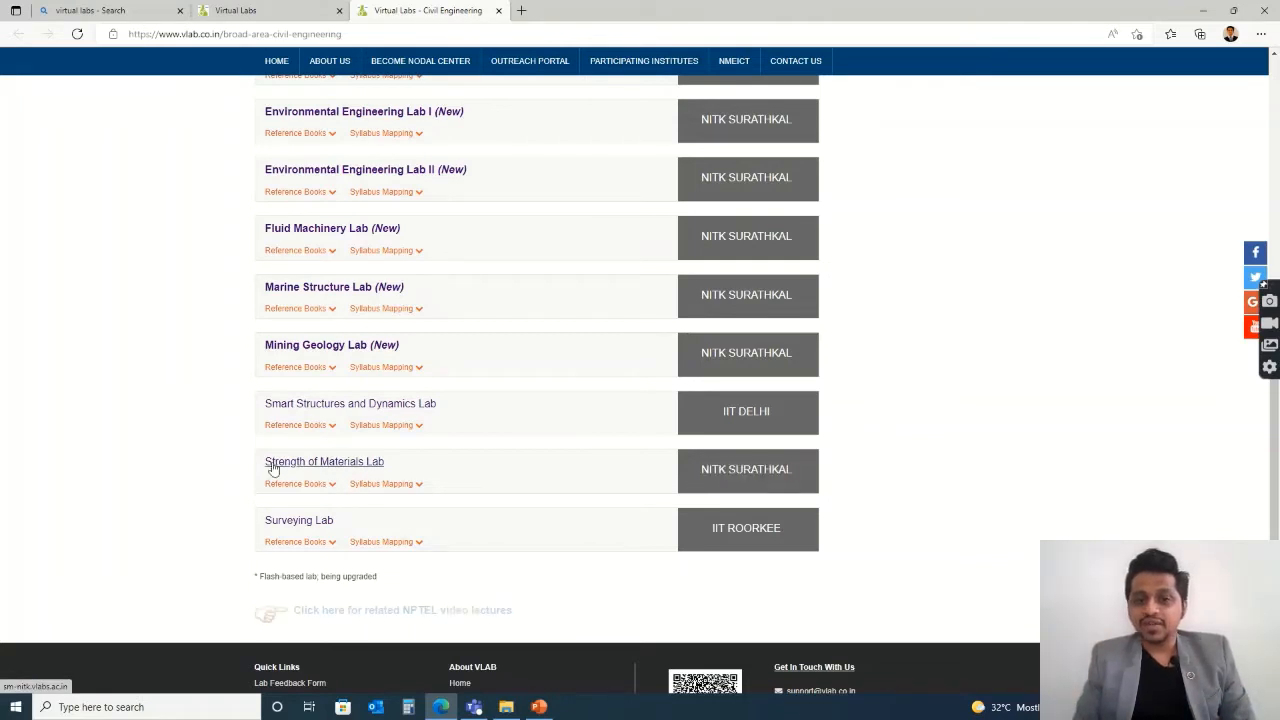
{"action": "mouse_move", "coordinate": [348, 472]}
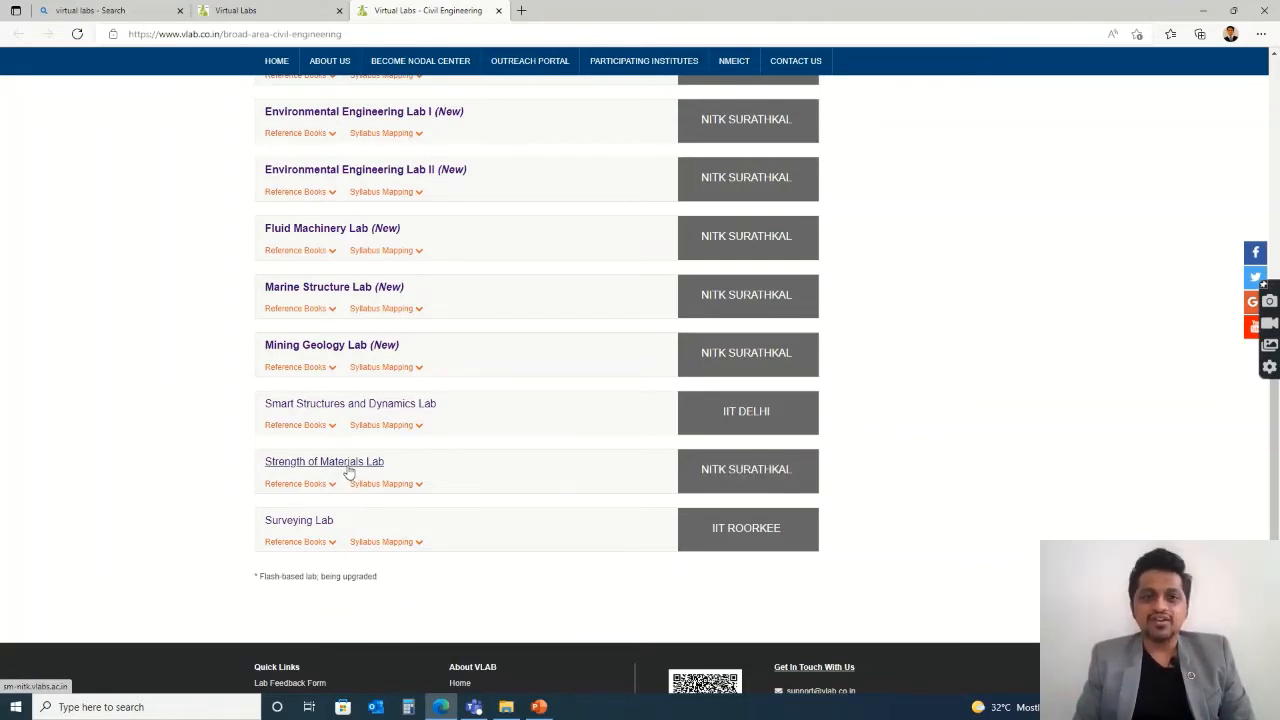
Open NITK Surathkal's Strength of Materials Lab and show its list of fourteen experiments.
{"action": "left_click", "coordinate": [324, 460]}
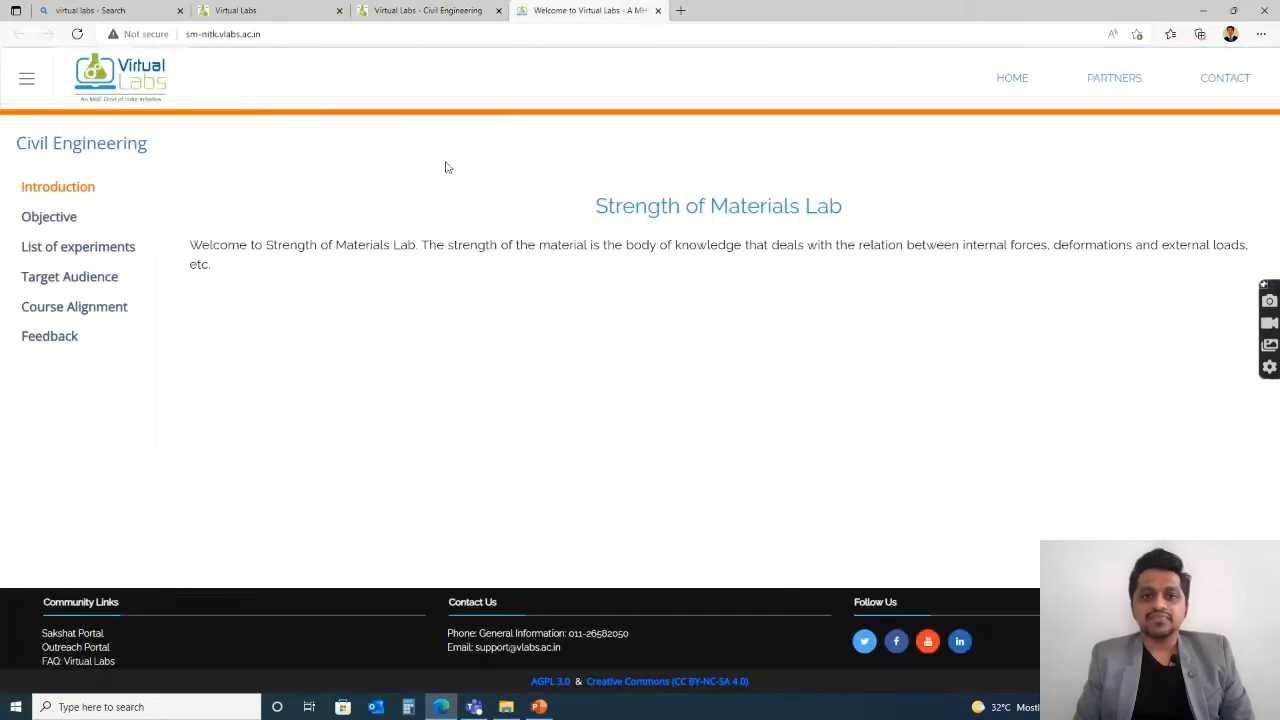
{"action": "mouse_move", "coordinate": [48, 216]}
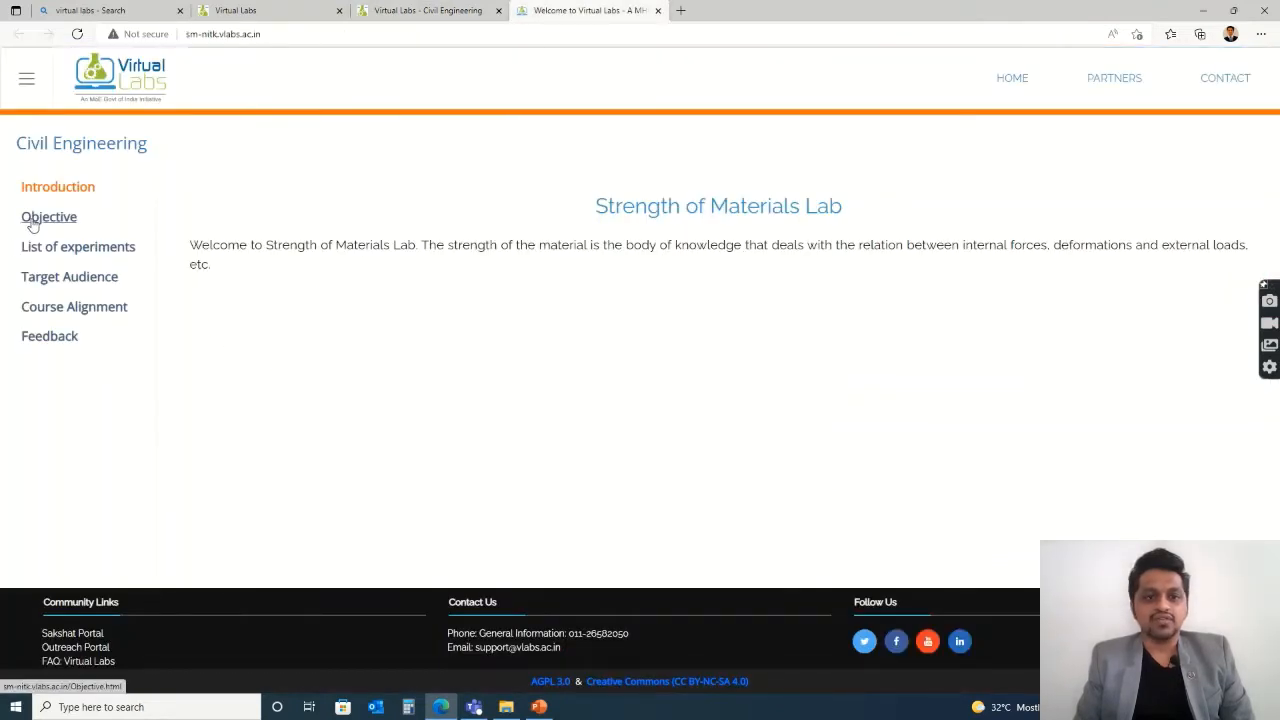
{"action": "left_click", "coordinate": [78, 246]}
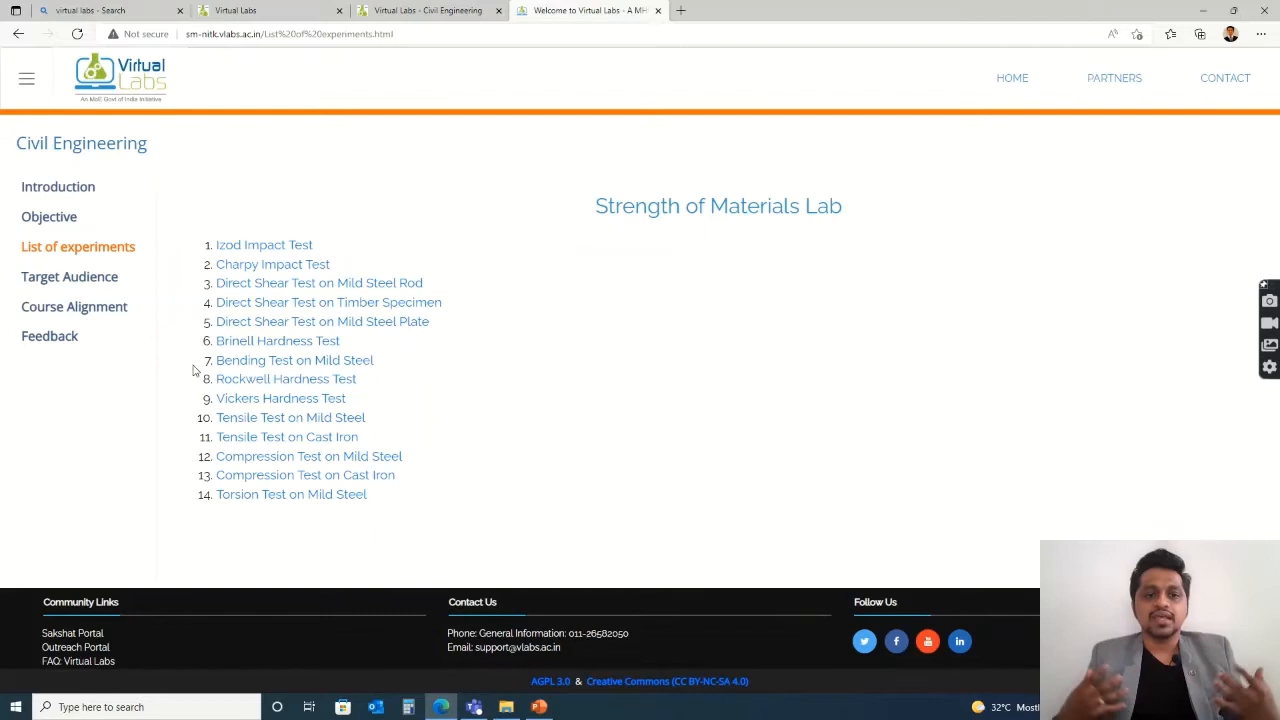
{"action": "mouse_move", "coordinate": [208, 402]}
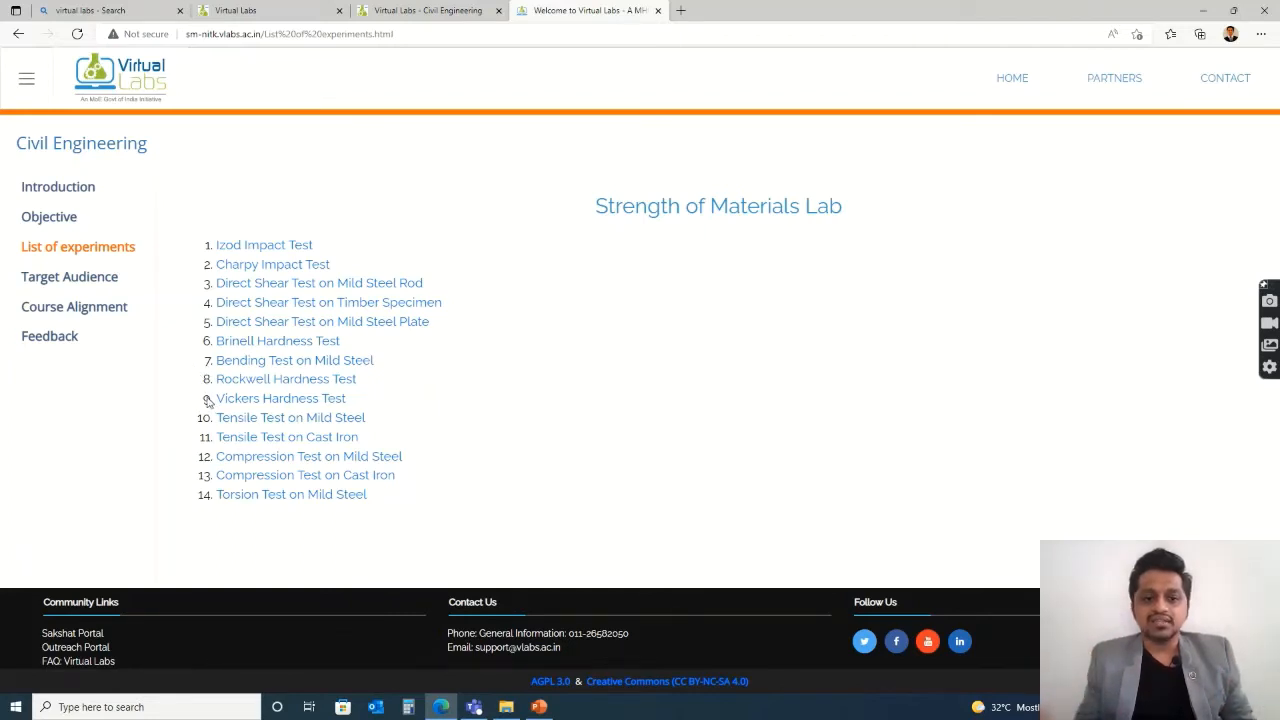
{"action": "mouse_move", "coordinate": [176, 348]}
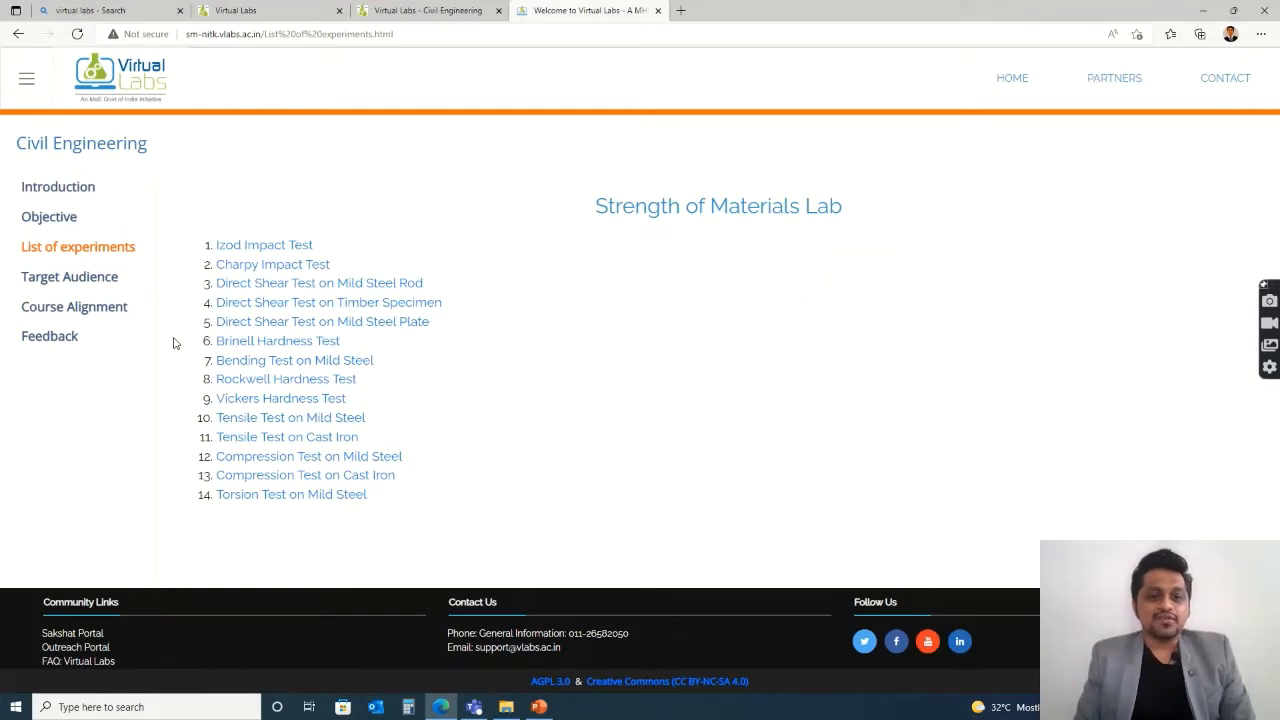
{"action": "mouse_move", "coordinate": [172, 348]}
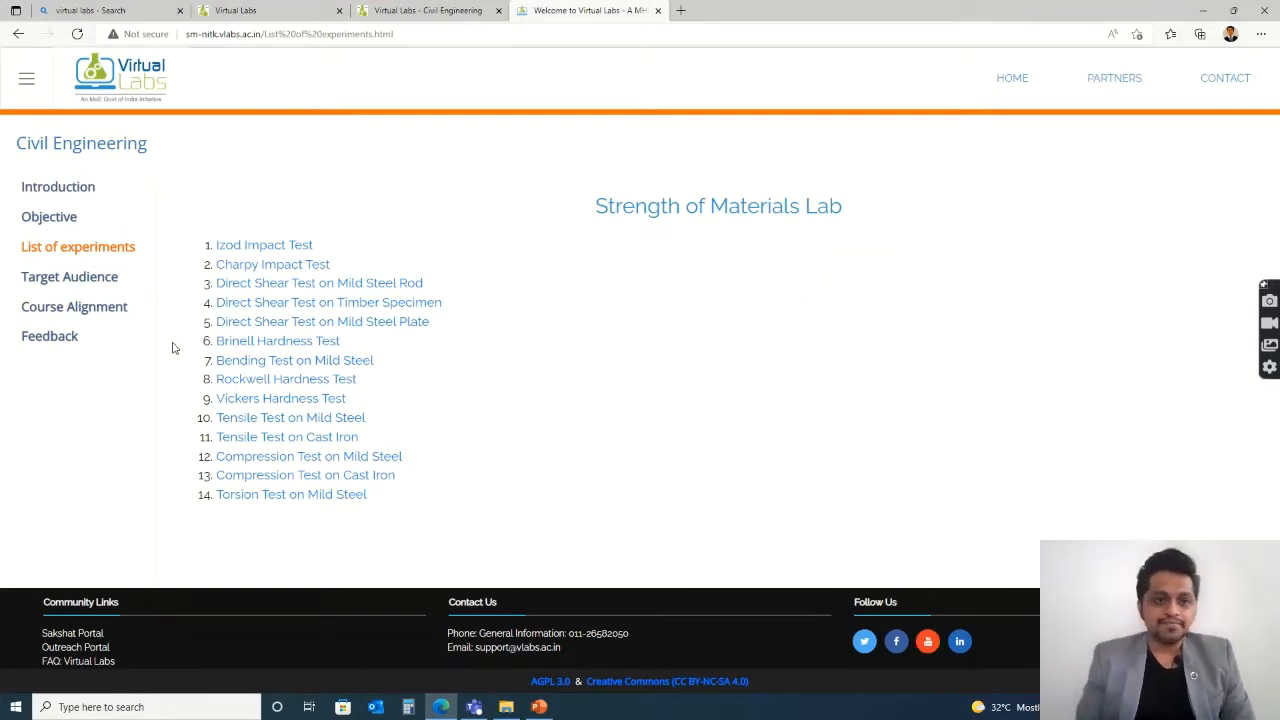
{"action": "mouse_move", "coordinate": [160, 336]}
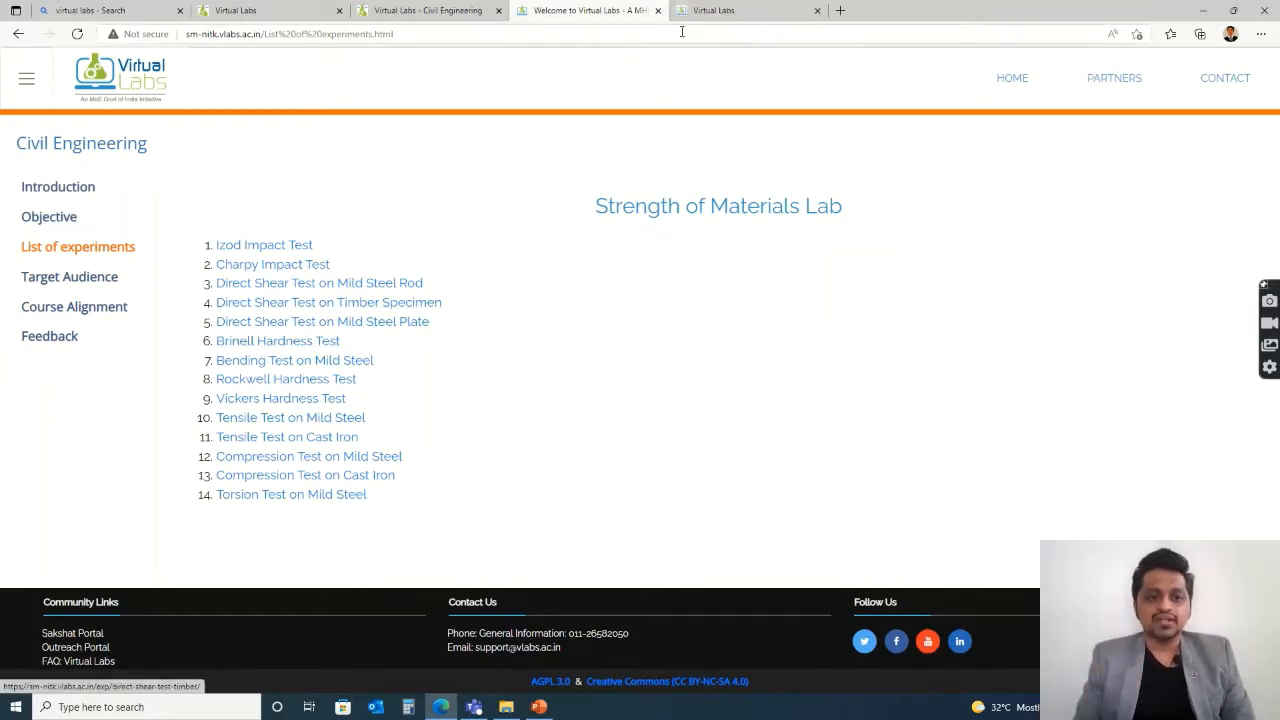
Open the Brinell Hardness Test experiment and read through its Theory page.
{"action": "left_click", "coordinate": [278, 340]}
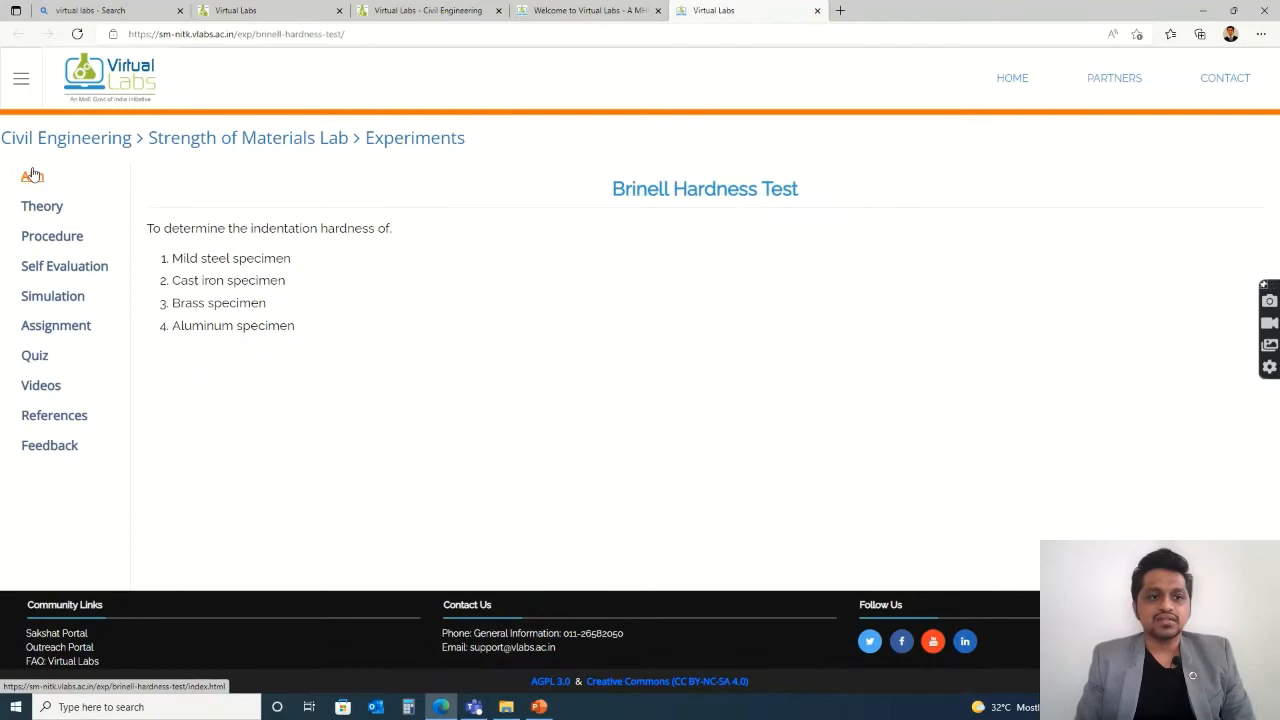
{"action": "mouse_move", "coordinate": [228, 264]}
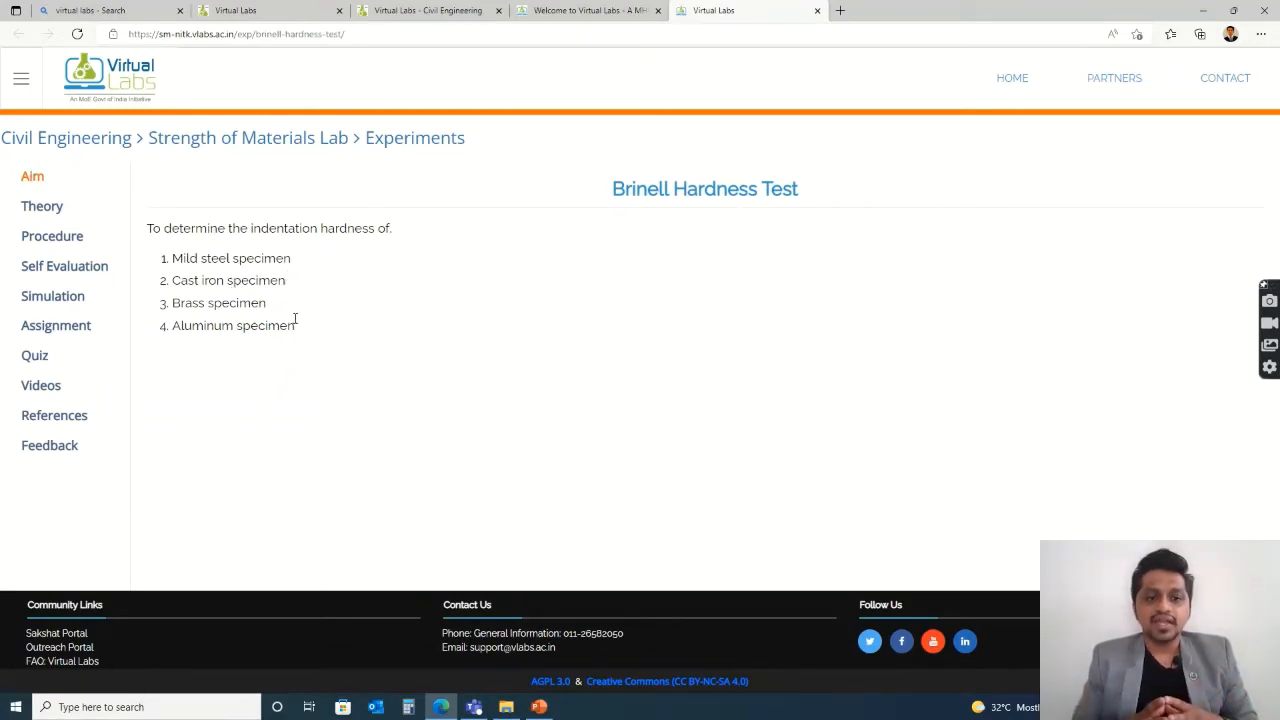
{"action": "left_click", "coordinate": [42, 206]}
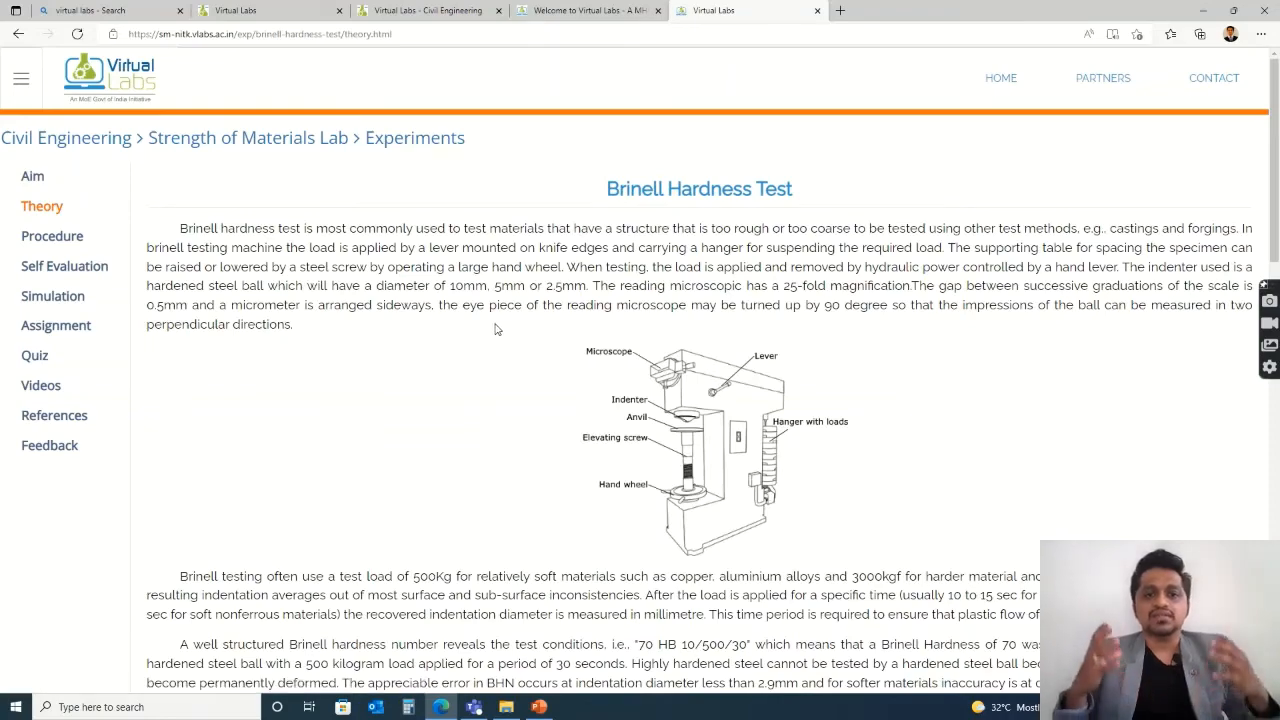
{"action": "scroll", "scroll_direction": "down", "scroll_amount": 3}
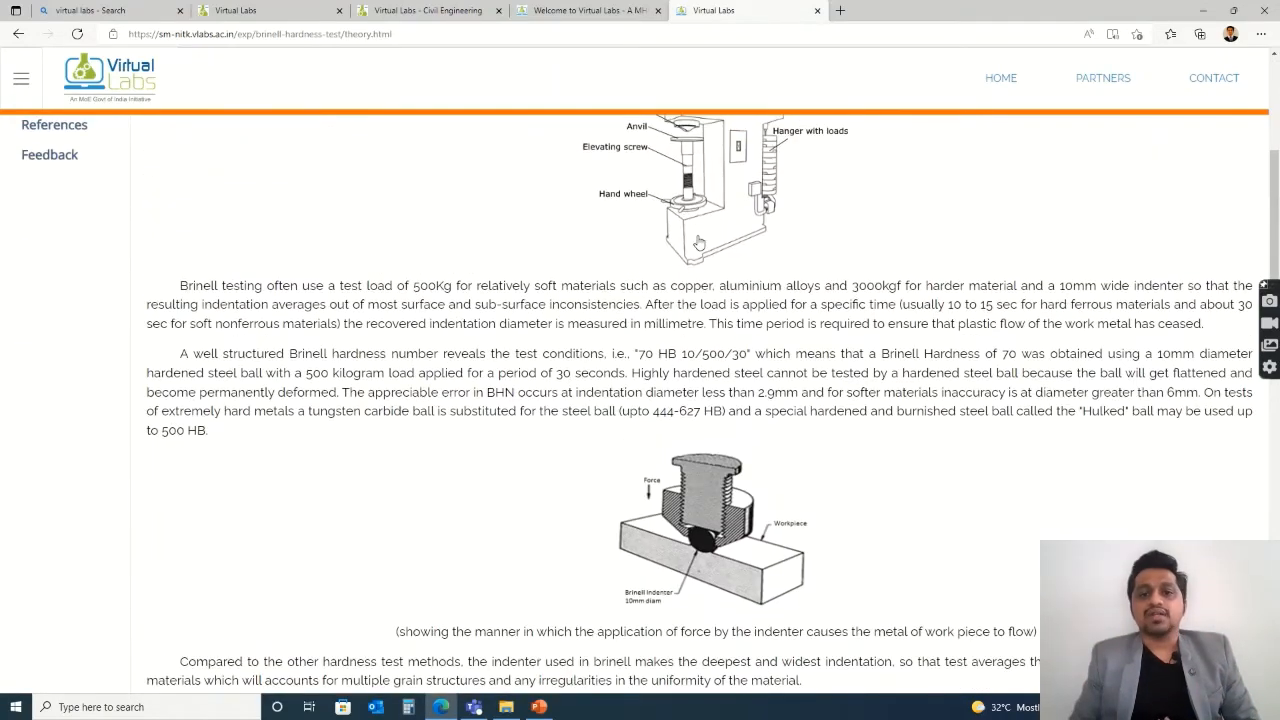
{"action": "scroll", "scroll_direction": "down", "scroll_amount": 3}
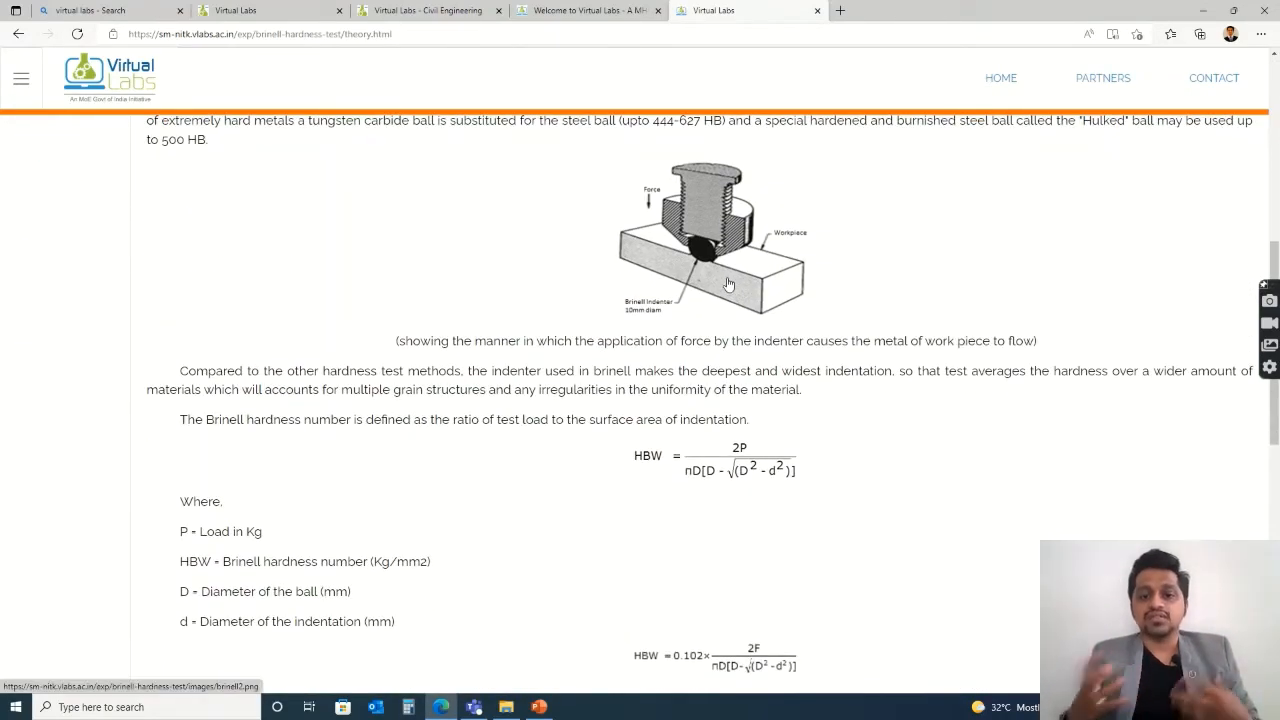
{"action": "scroll", "scroll_direction": "down", "scroll_amount": 3}
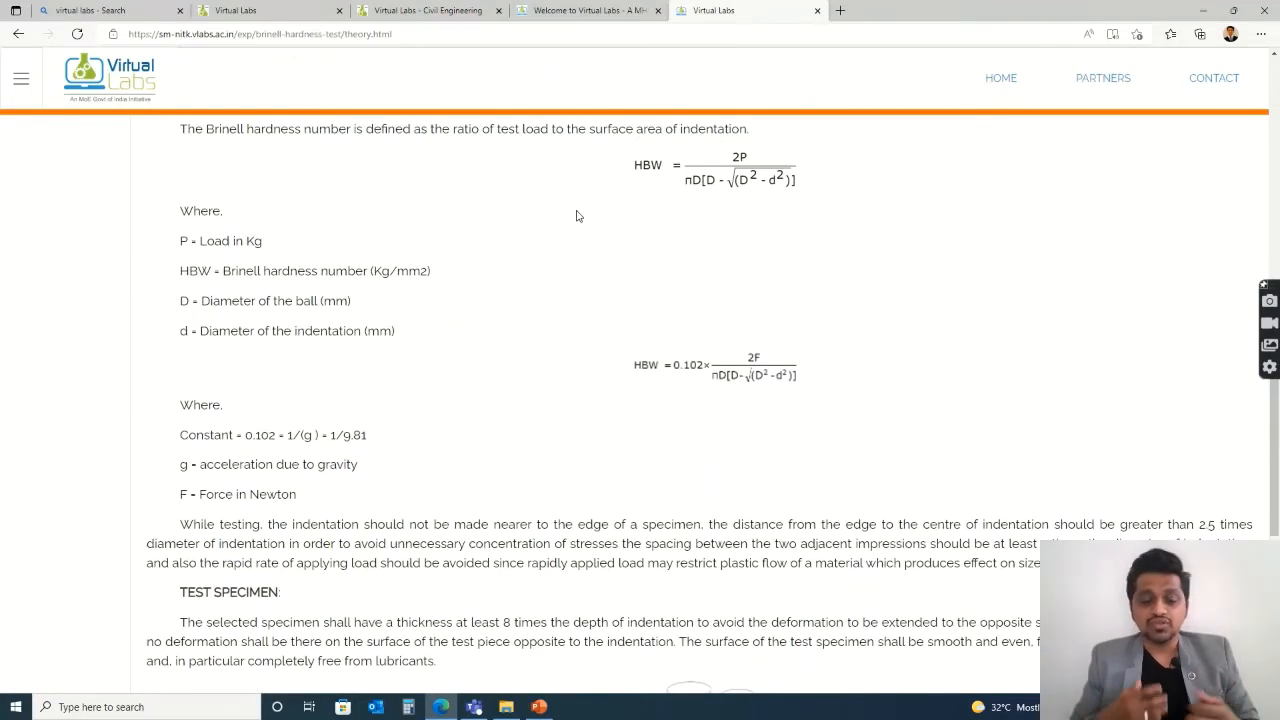
{"action": "scroll", "scroll_direction": "down", "scroll_amount": 3}
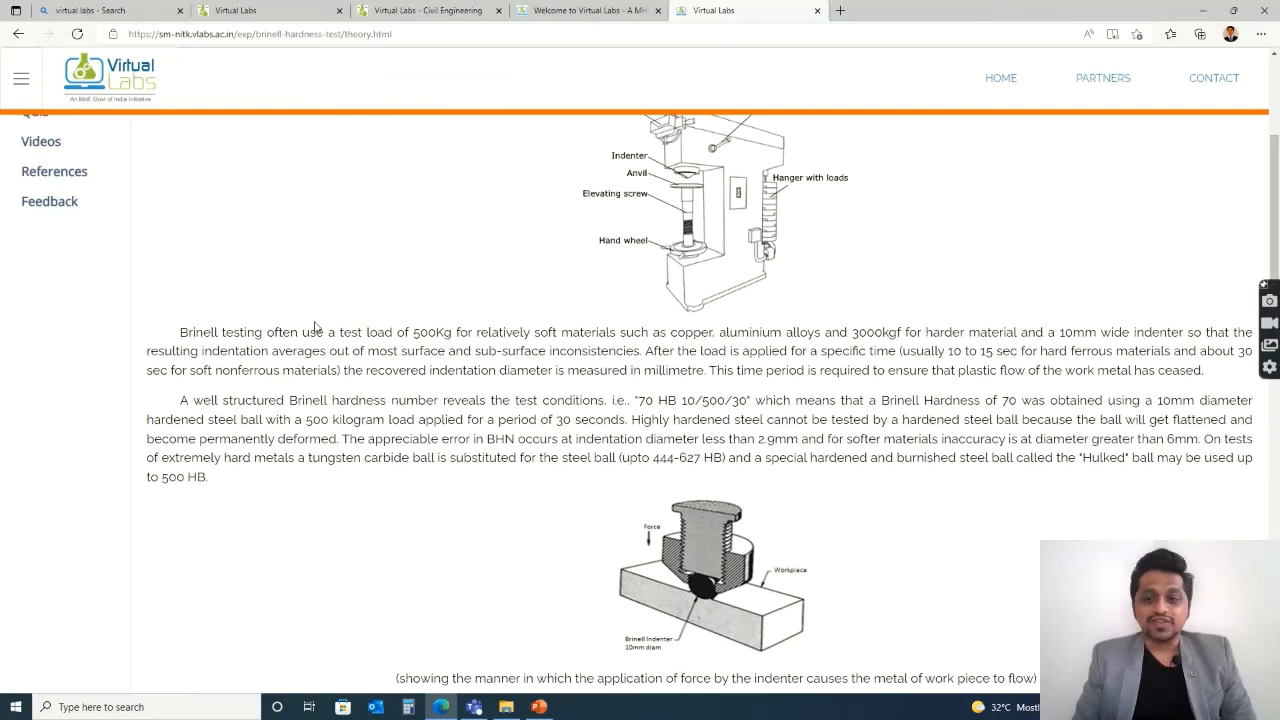
Review the Procedure and Self Evaluation pages, then start the Simulation.
{"action": "left_click", "coordinate": [52, 236]}
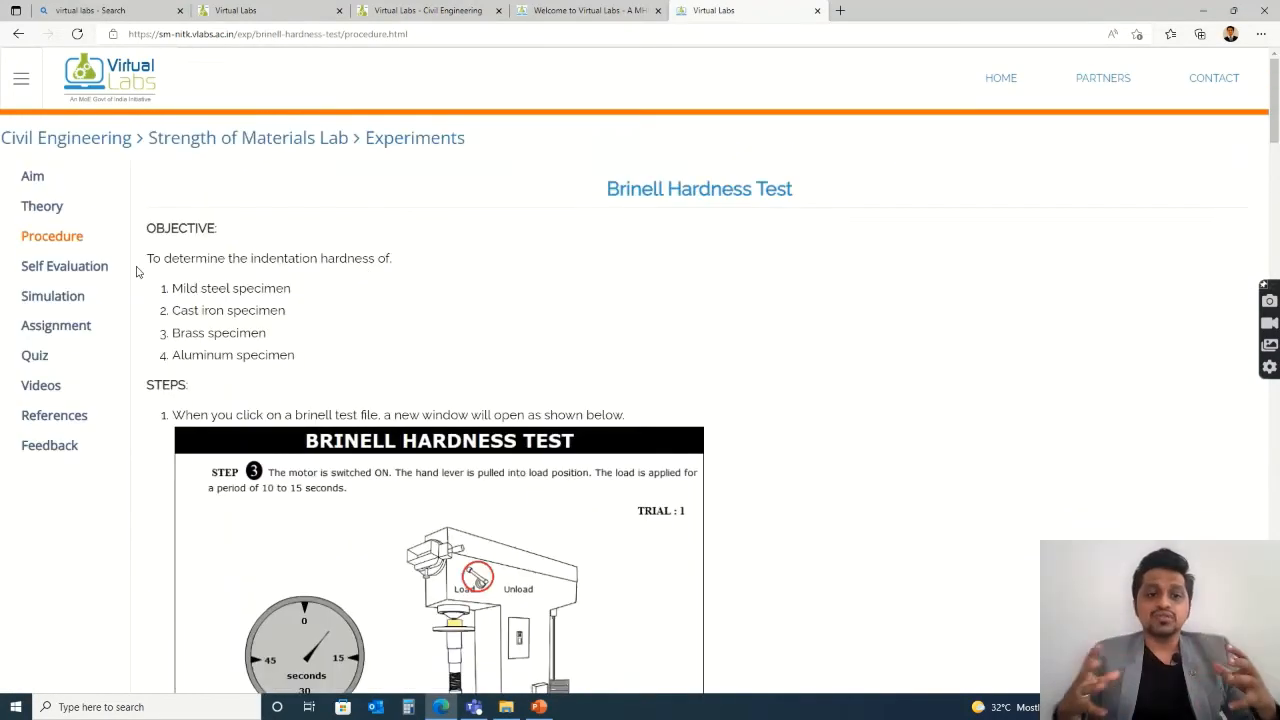
{"action": "left_click", "coordinate": [64, 264]}
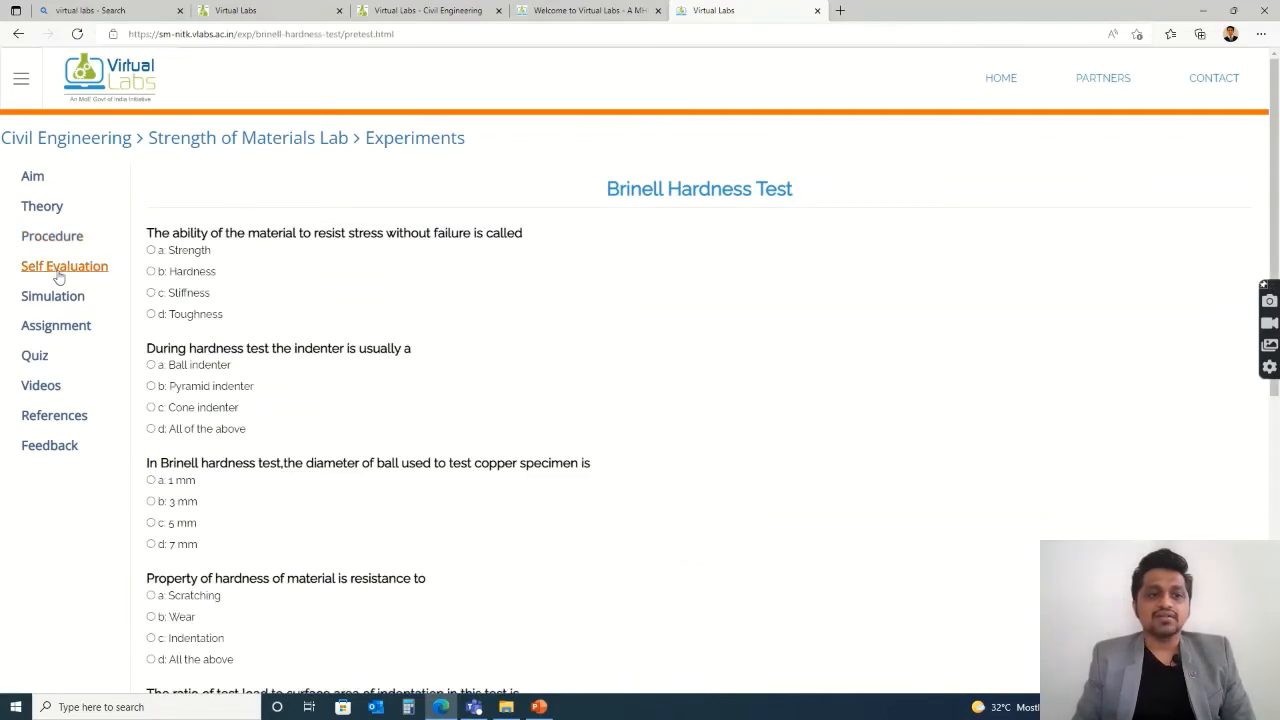
{"action": "left_click", "coordinate": [52, 296]}
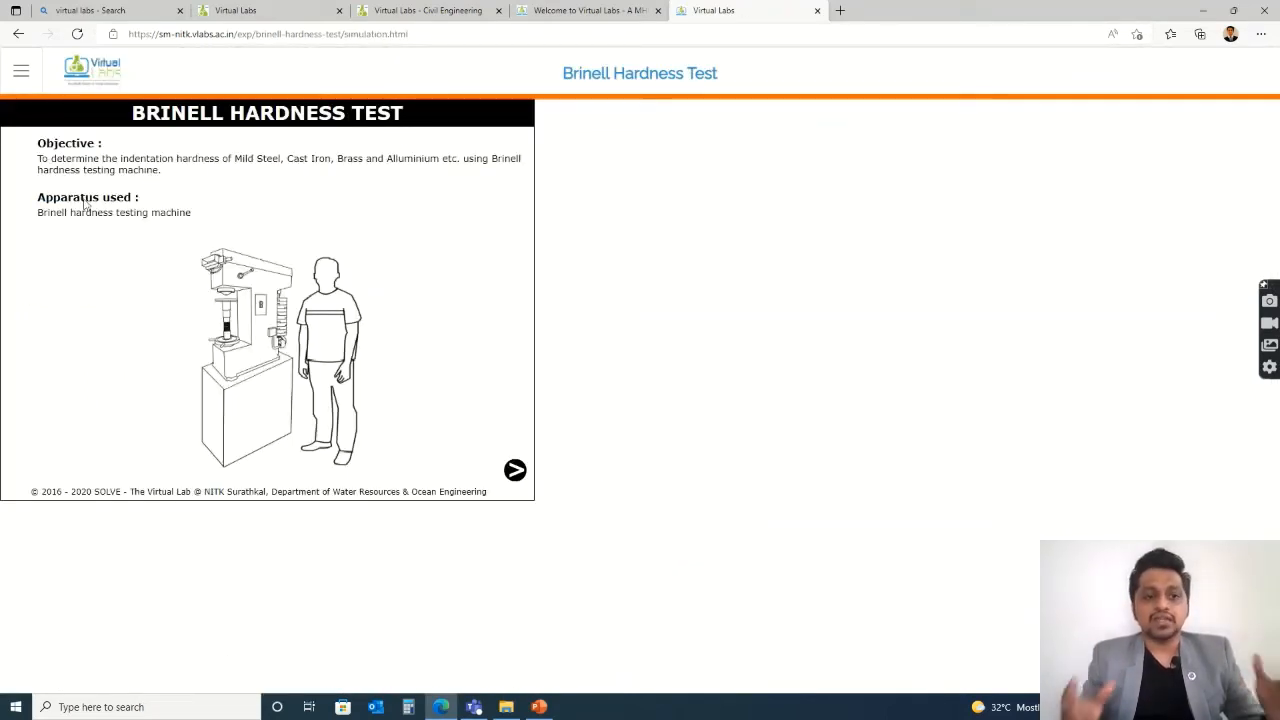
Choose Cast Iron as the specimen material and place it on the table.
{"action": "left_click", "coordinate": [516, 470]}
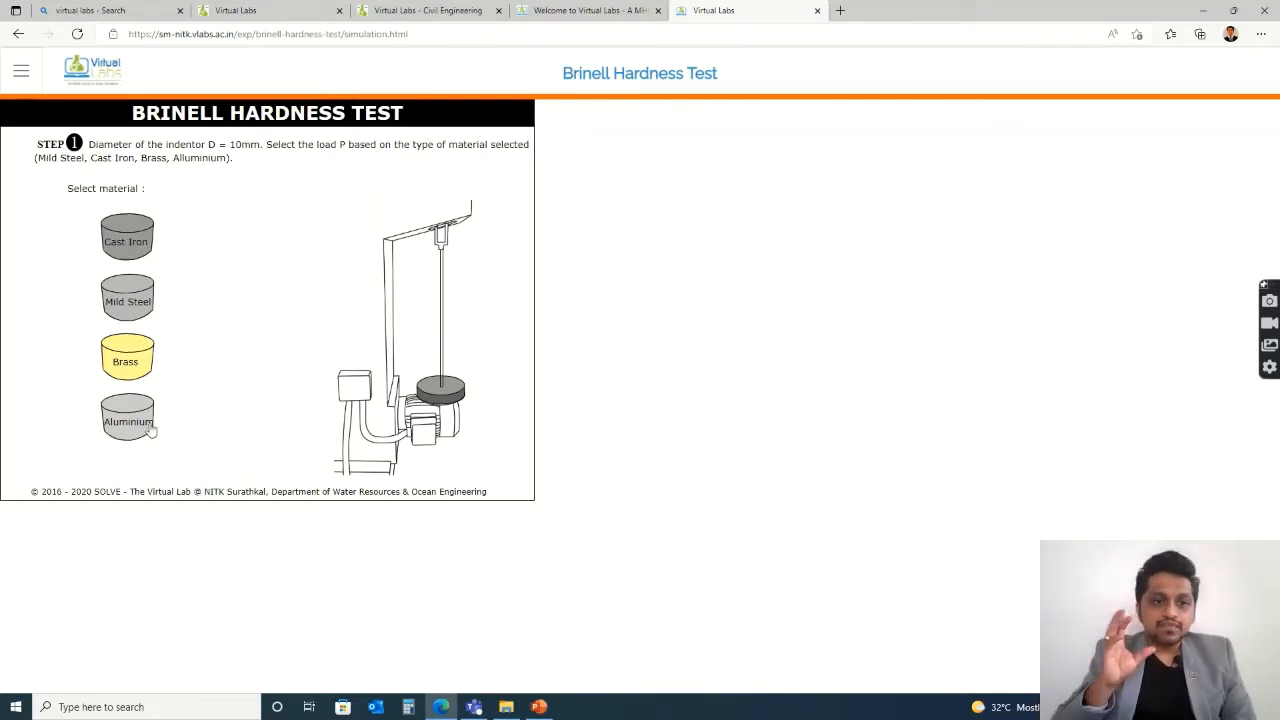
{"action": "left_click", "coordinate": [126, 238]}
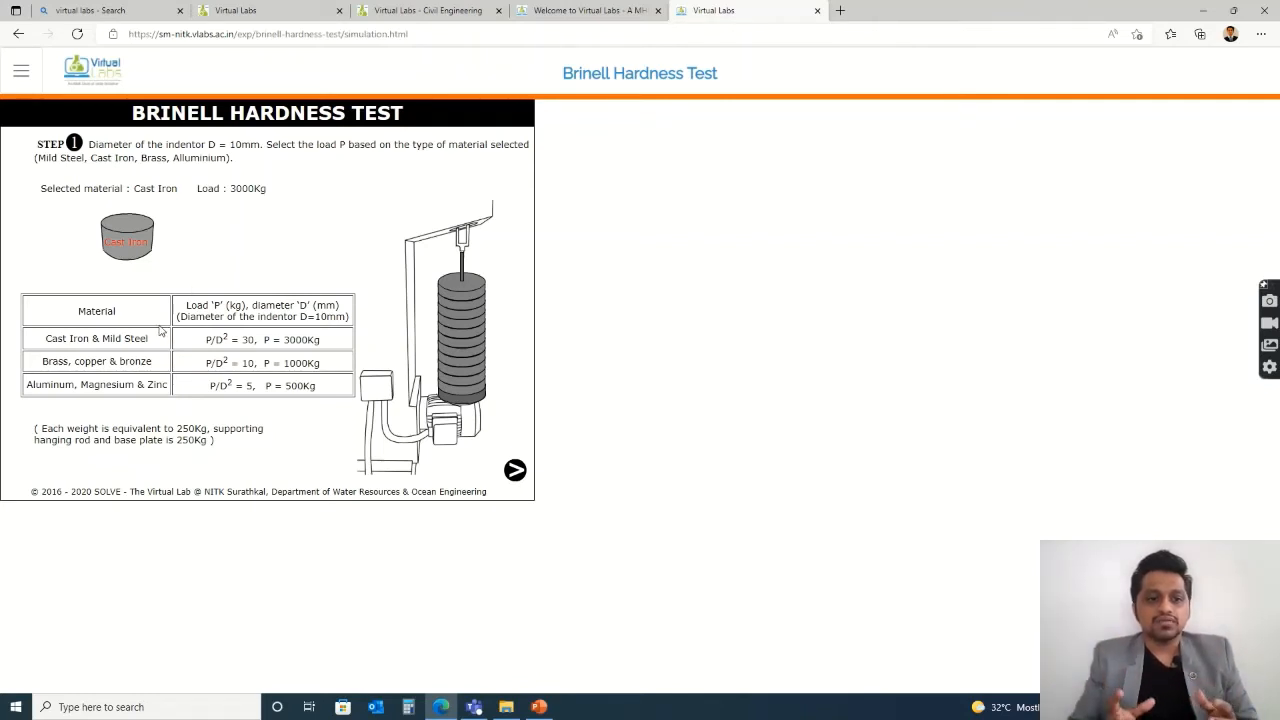
{"action": "mouse_move", "coordinate": [320, 316]}
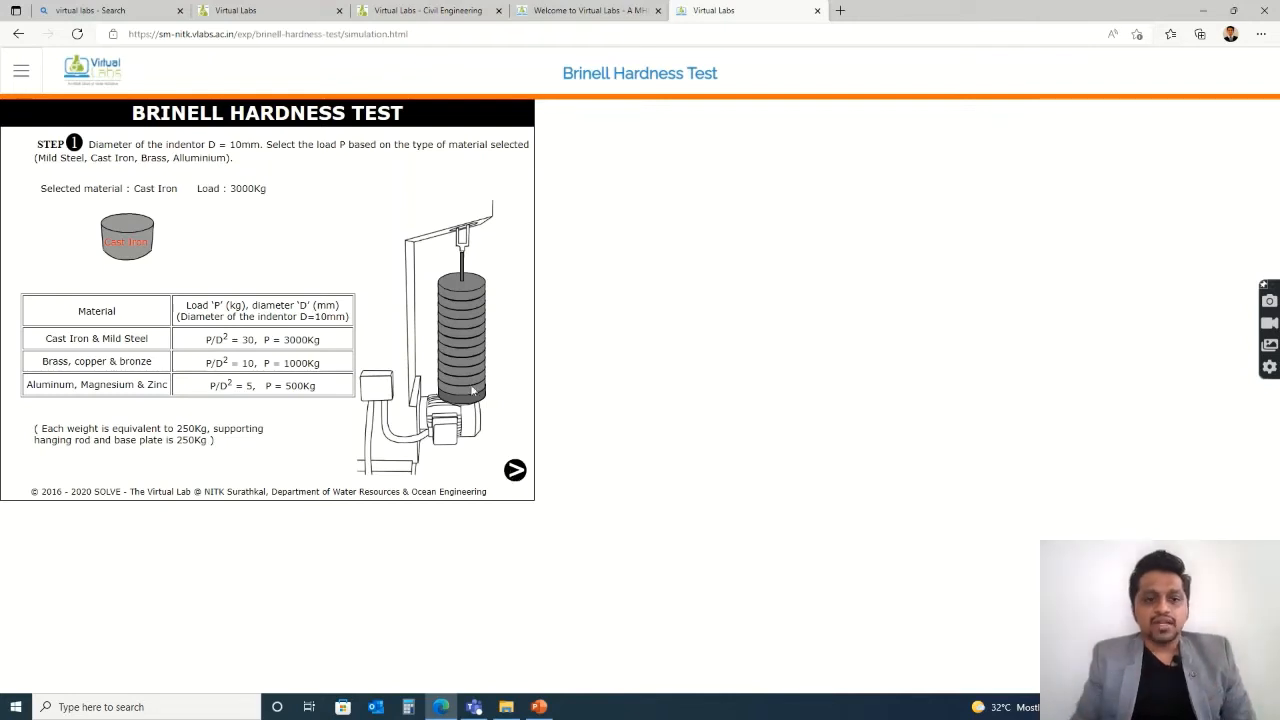
{"action": "left_click", "coordinate": [516, 470]}
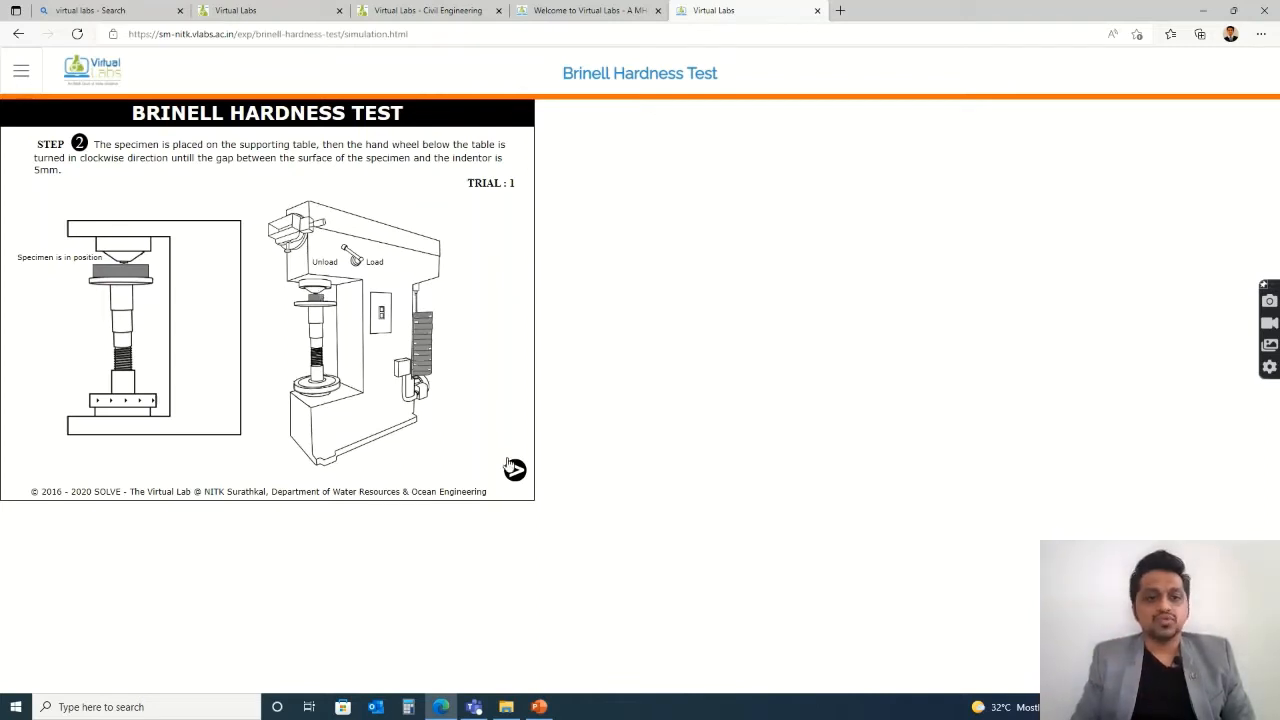
Apply the 3000 kg load with the hand lever and measure the 5.565 indentation diameter.
{"action": "left_click", "coordinate": [514, 468]}
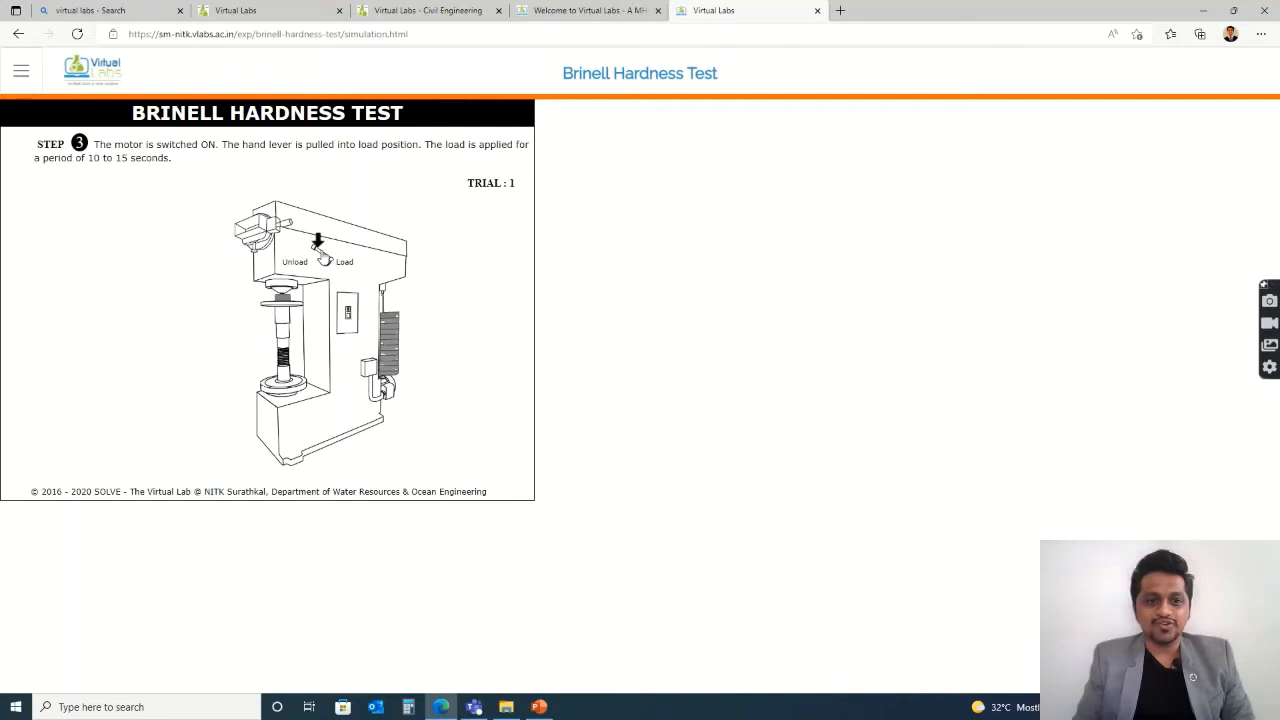
{"action": "left_click", "coordinate": [320, 244]}
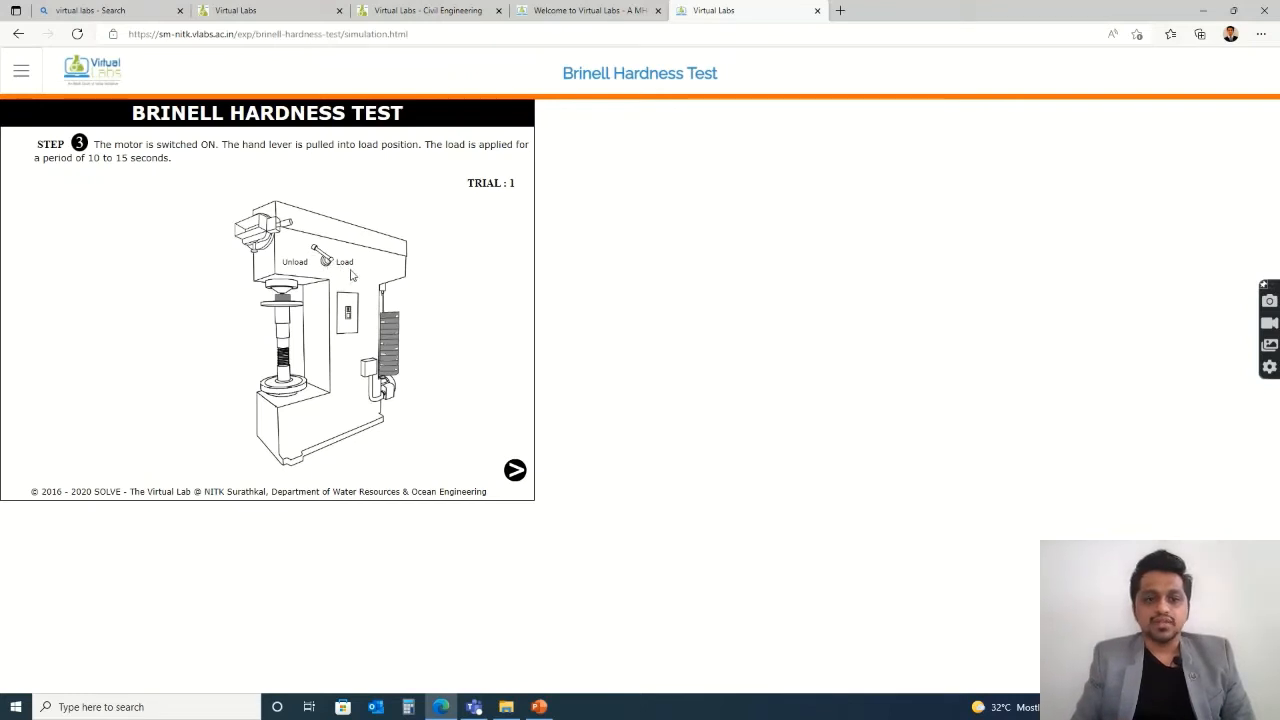
{"action": "left_click", "coordinate": [516, 470]}
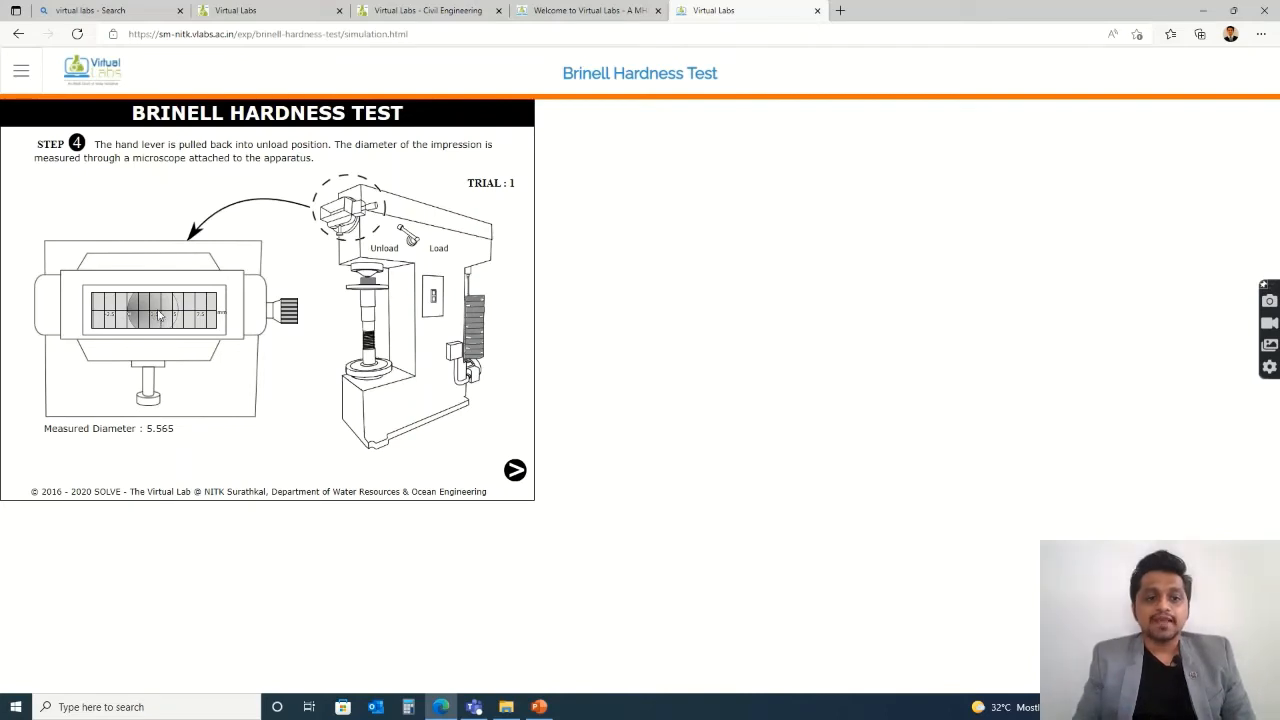
{"action": "mouse_move", "coordinate": [376, 420]}
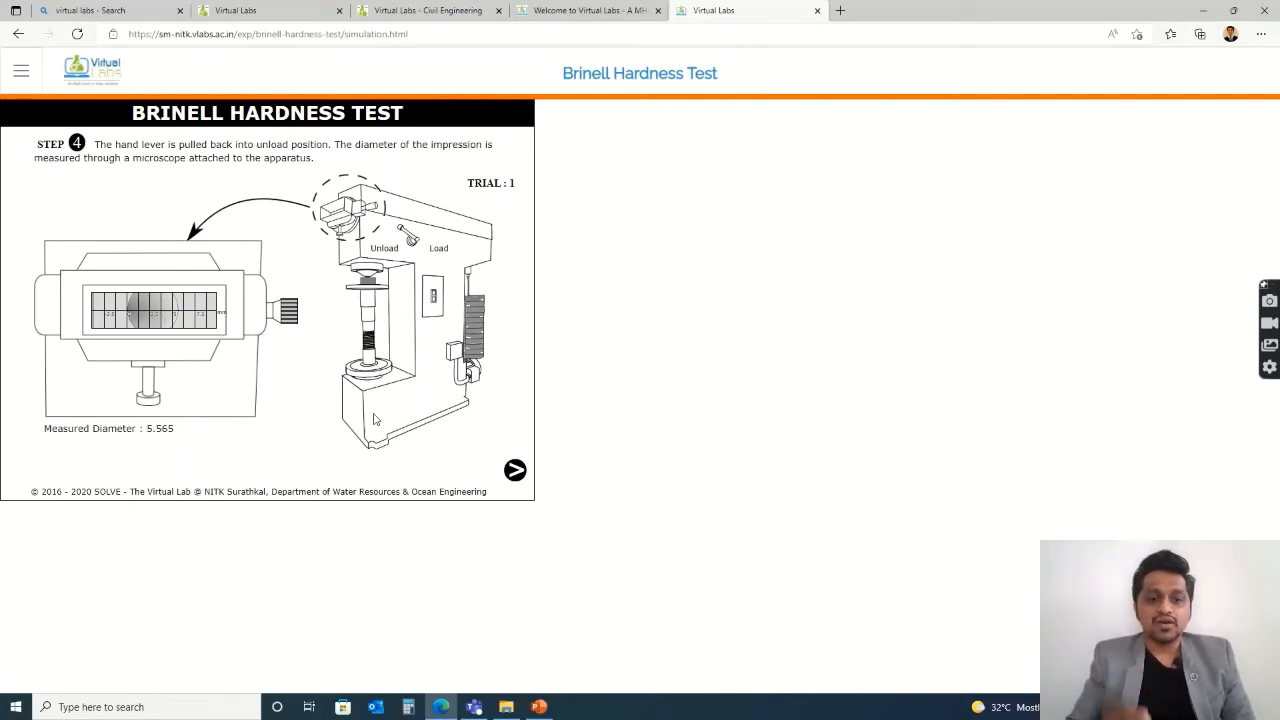
Show the trial 1 observations table with diameter 5.565 and HBW 112.96 for cast iron.
{"action": "left_click", "coordinate": [516, 470]}
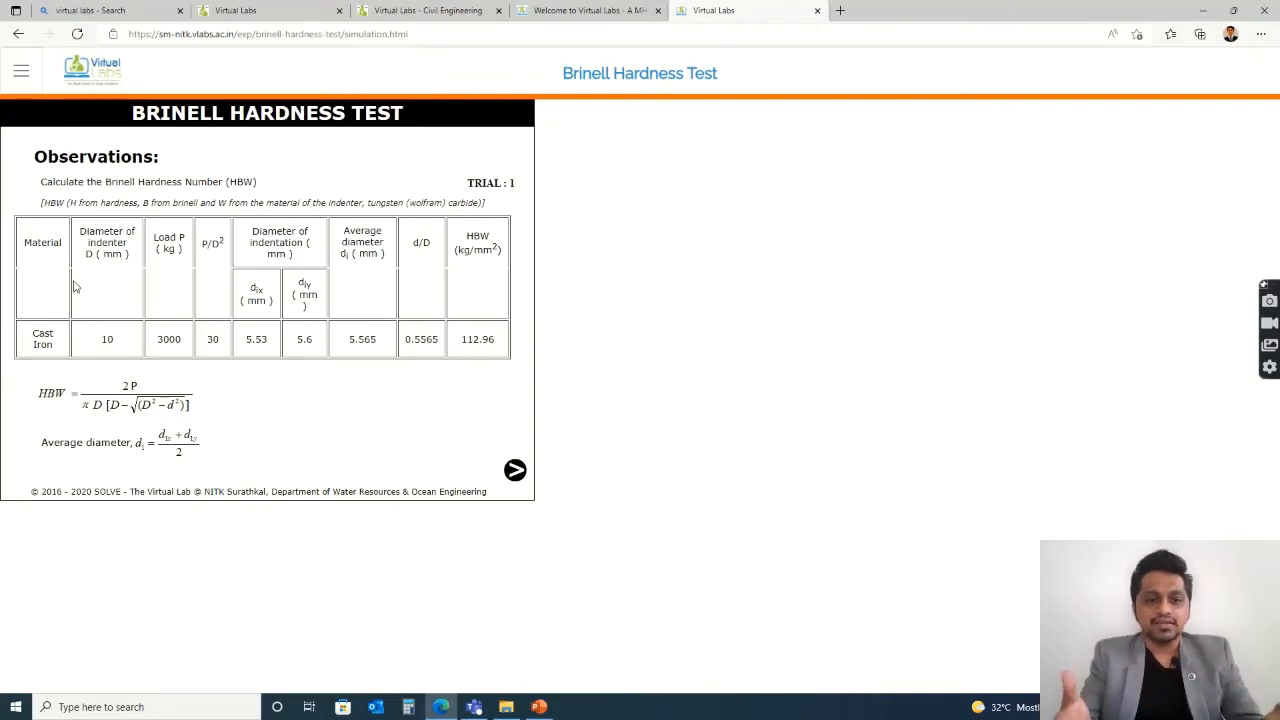
{"action": "mouse_move", "coordinate": [68, 402]}
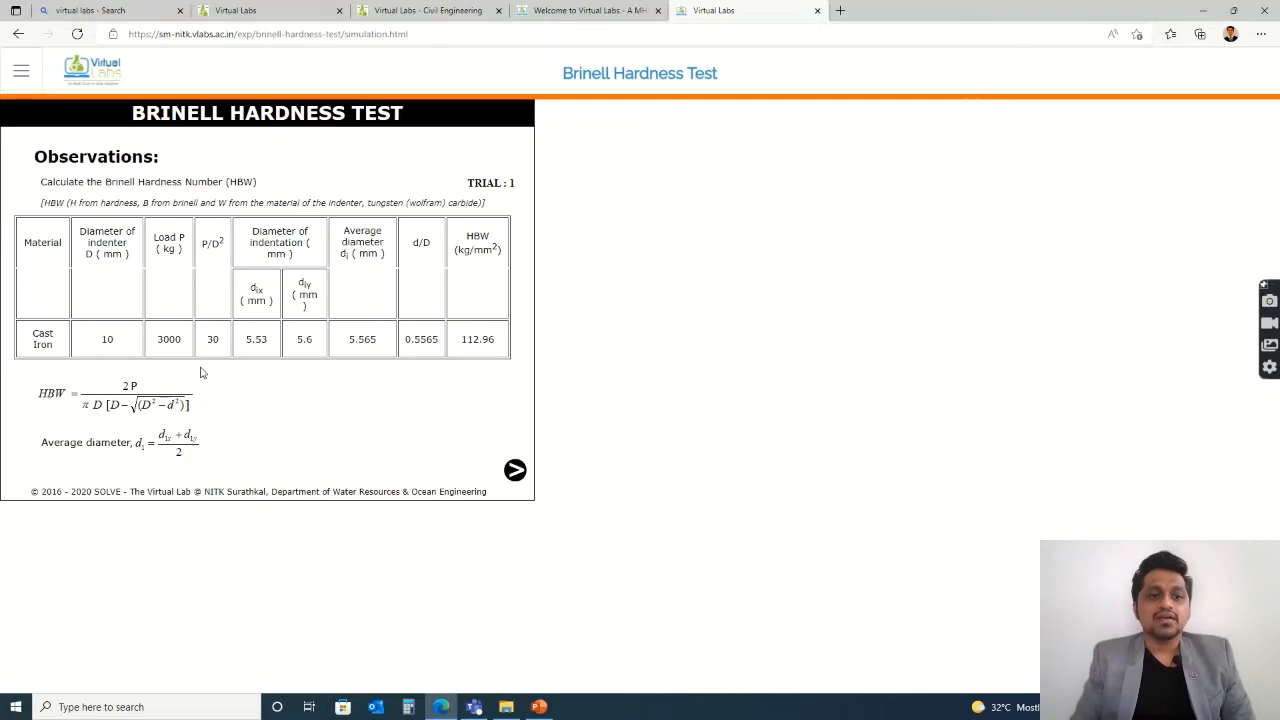
{"action": "mouse_move", "coordinate": [156, 360]}
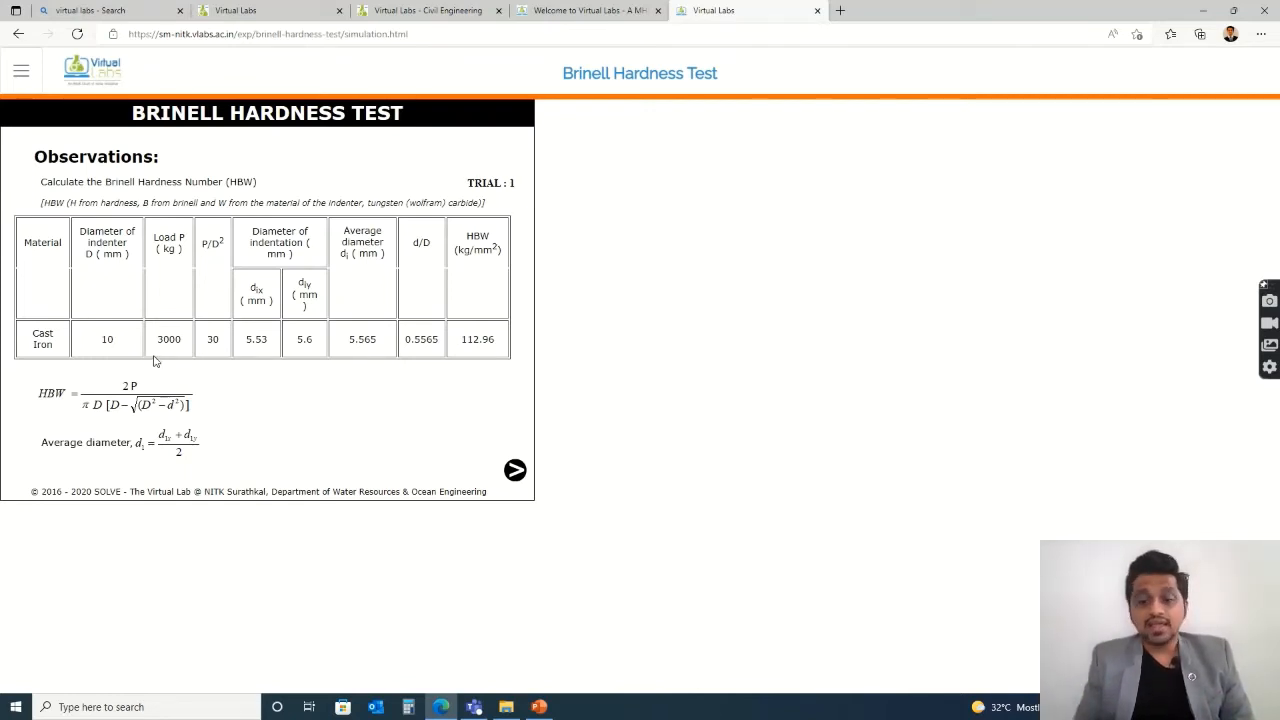
{"action": "mouse_move", "coordinate": [76, 340]}
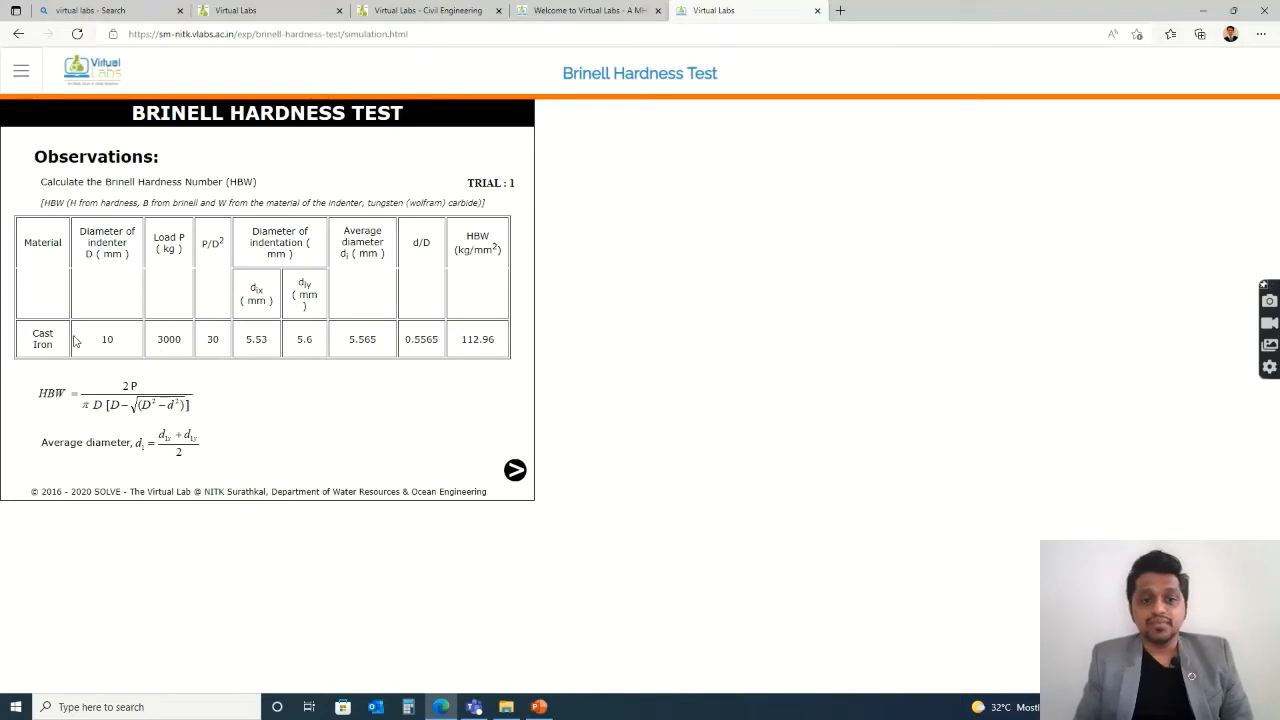
Run trial 2 on cast iron: place the specimen, load it, and show diameter 5.72, HBW 106.31, average 109.63.
{"action": "left_click", "coordinate": [516, 470]}
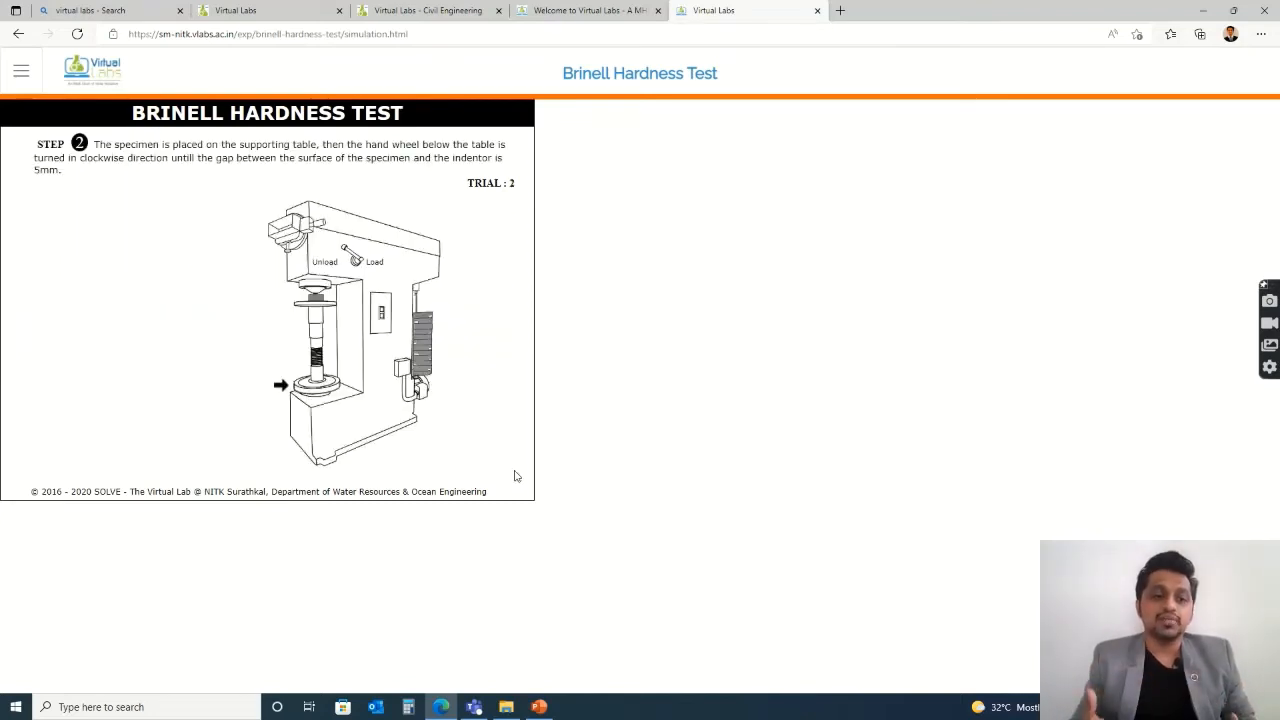
{"action": "mouse_move", "coordinate": [212, 216]}
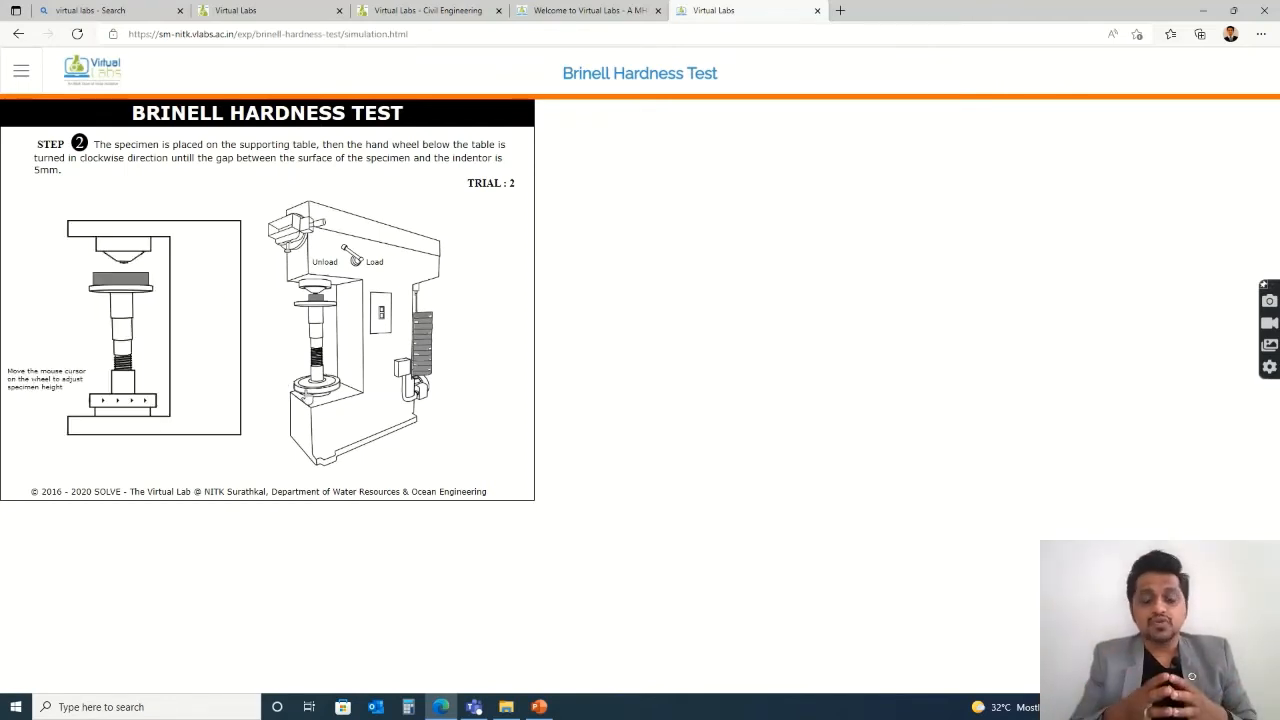
{"action": "left_click", "coordinate": [144, 404]}
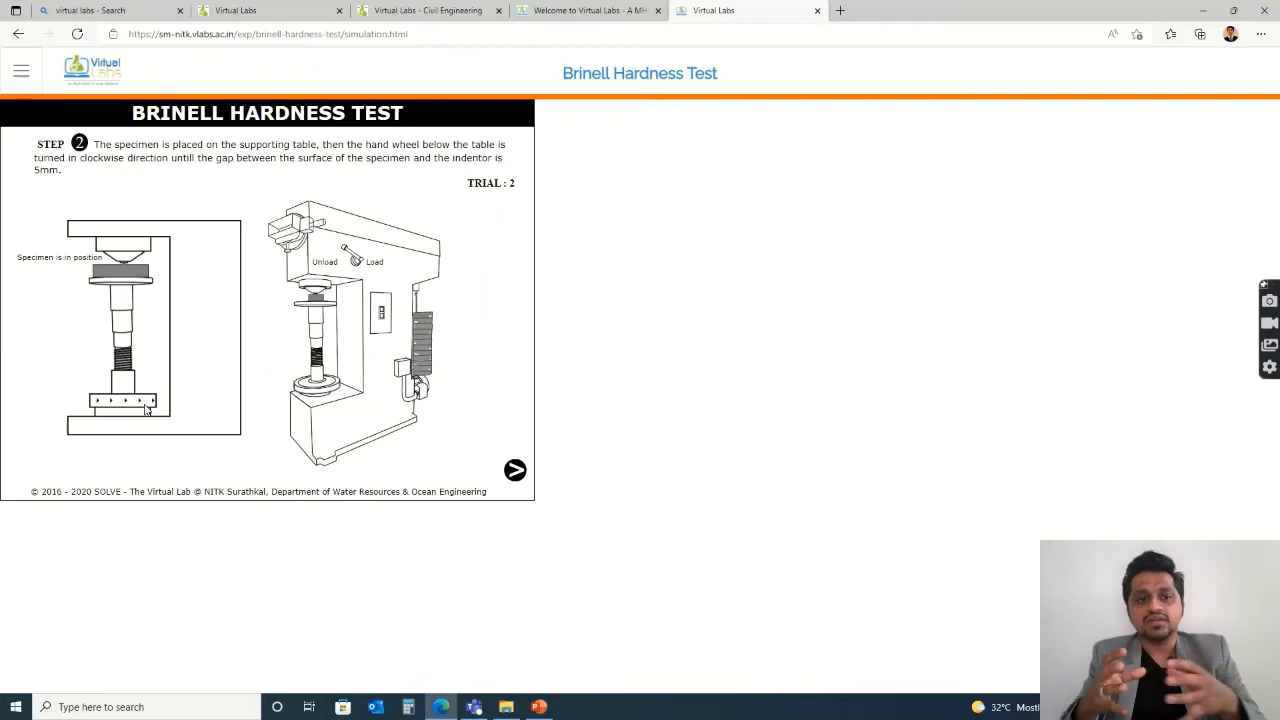
{"action": "left_click", "coordinate": [516, 470]}
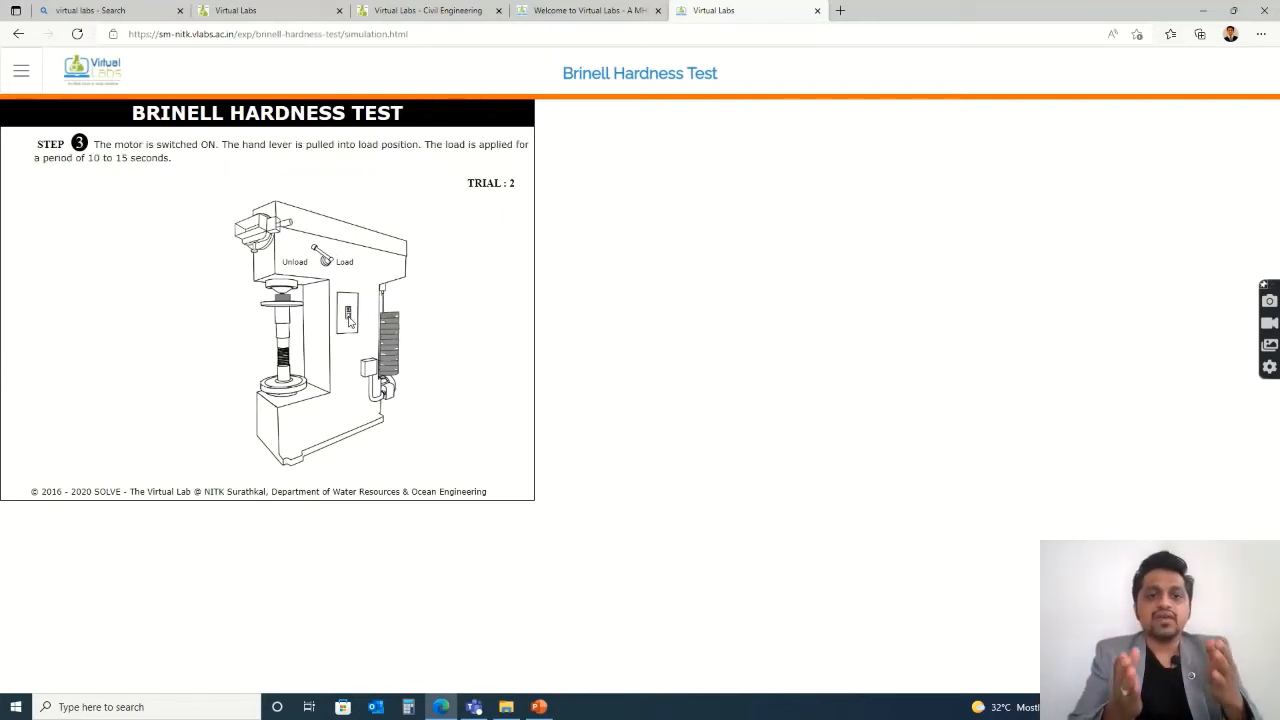
{"action": "left_click", "coordinate": [348, 316]}
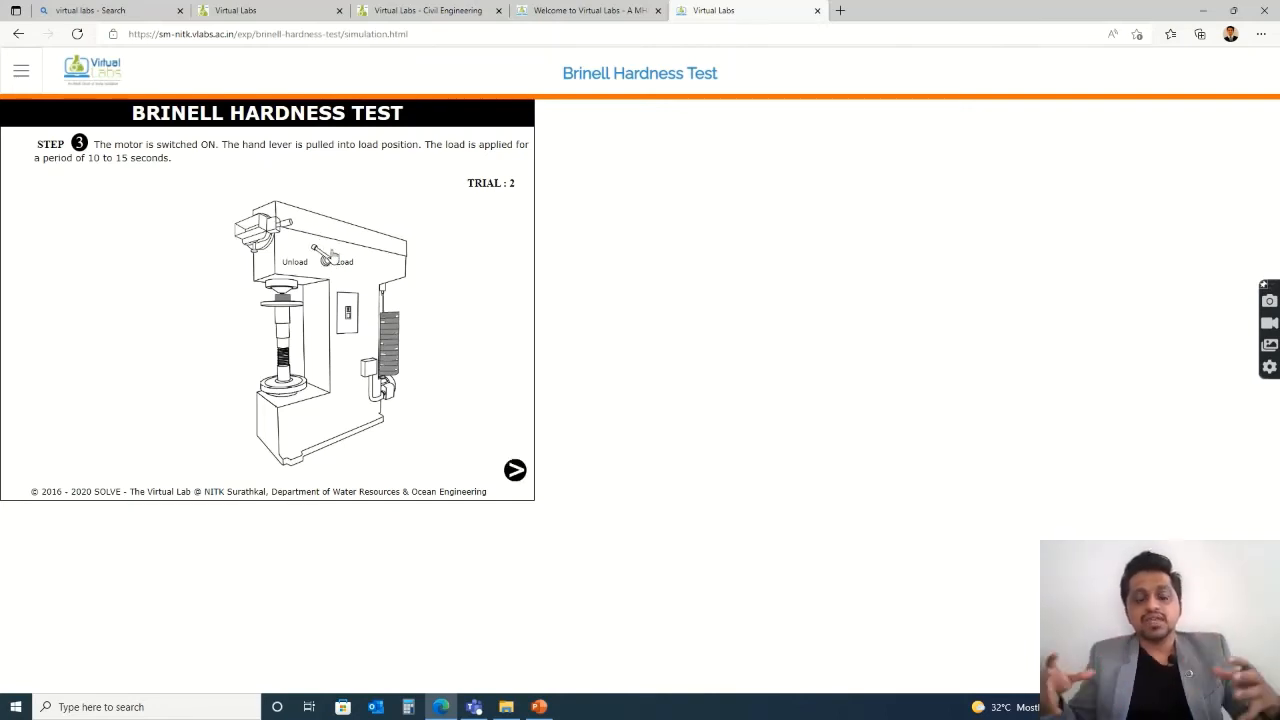
{"action": "left_click", "coordinate": [516, 470]}
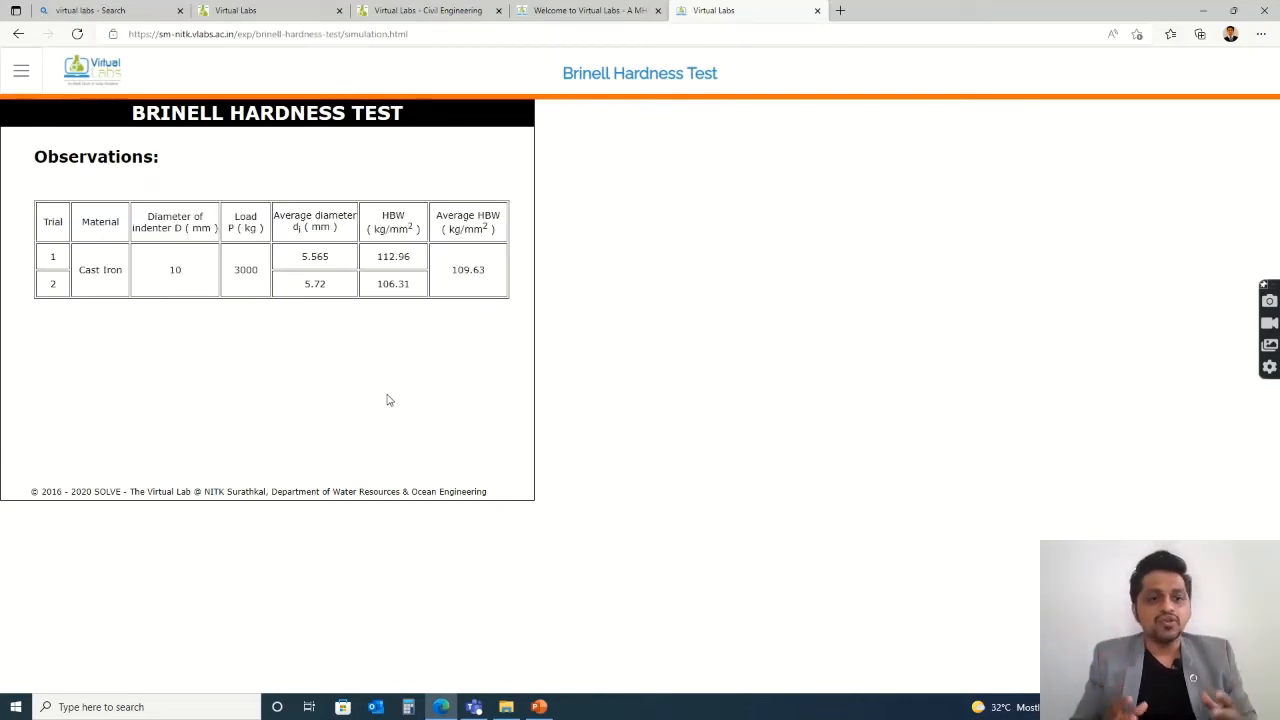
{"action": "mouse_move", "coordinate": [336, 344]}
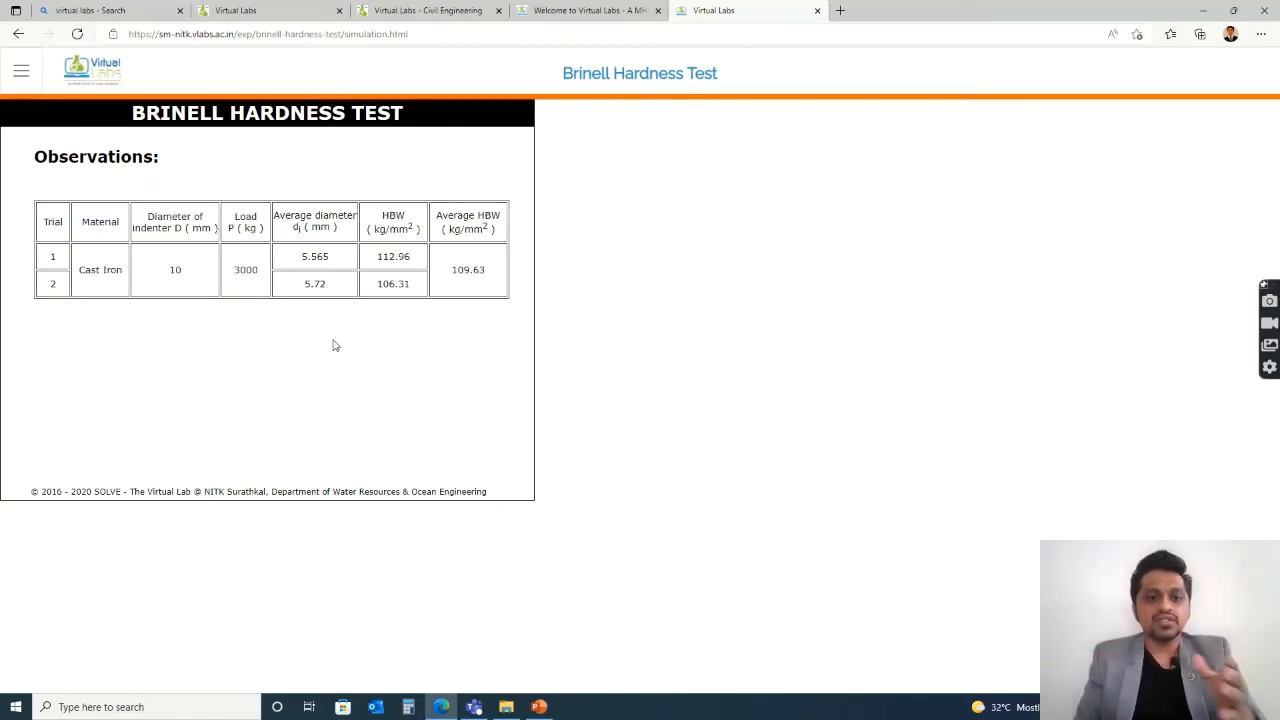
{"action": "mouse_move", "coordinate": [492, 284]}
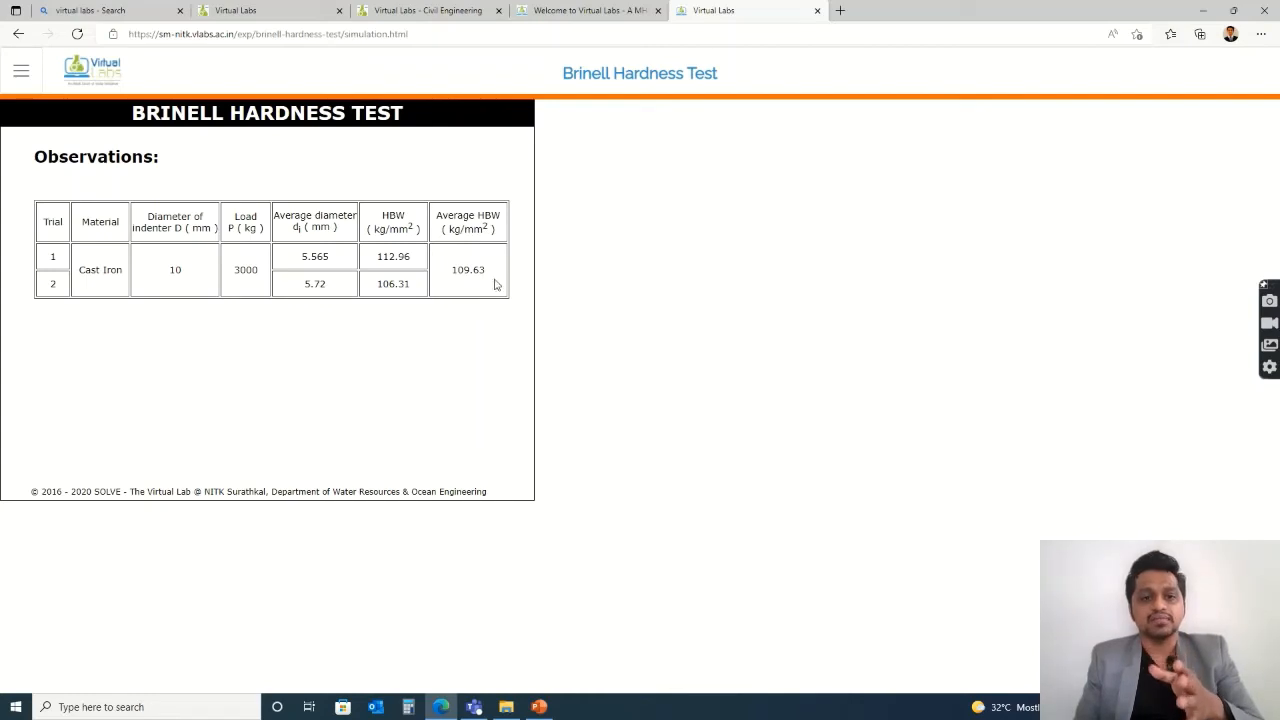
{"action": "mouse_move", "coordinate": [370, 248]}
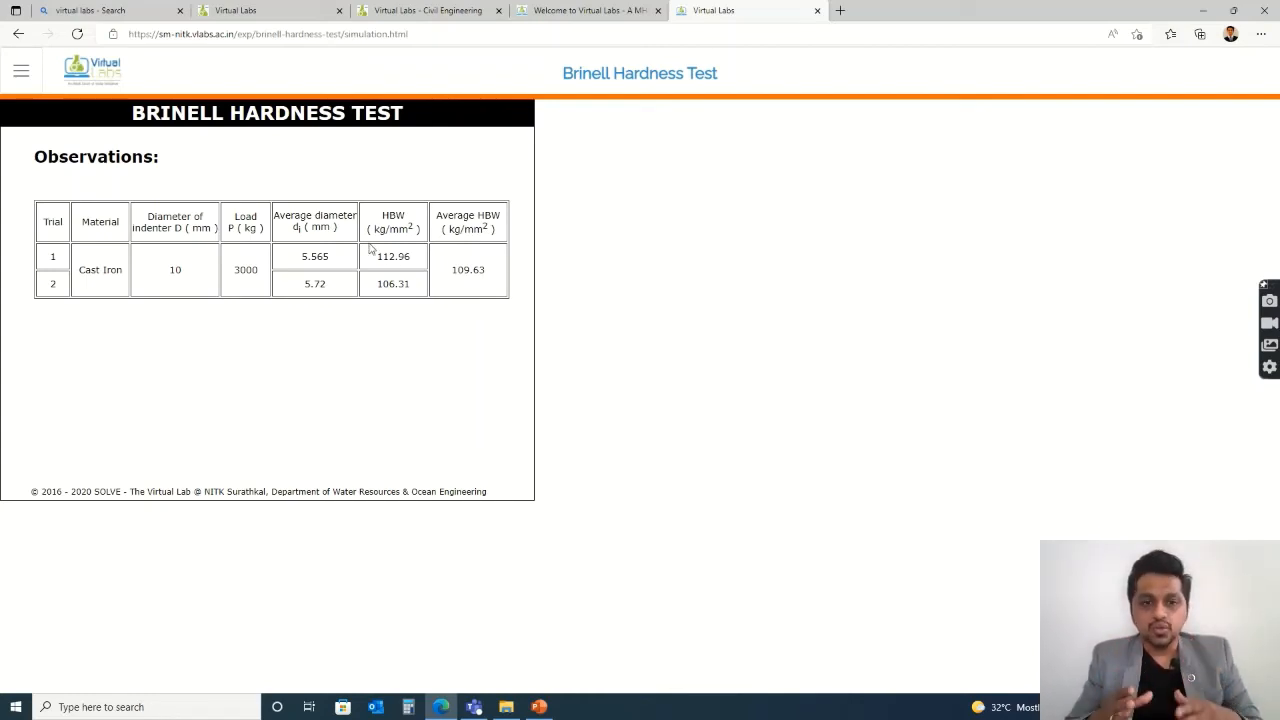
{"action": "mouse_move", "coordinate": [392, 266]}
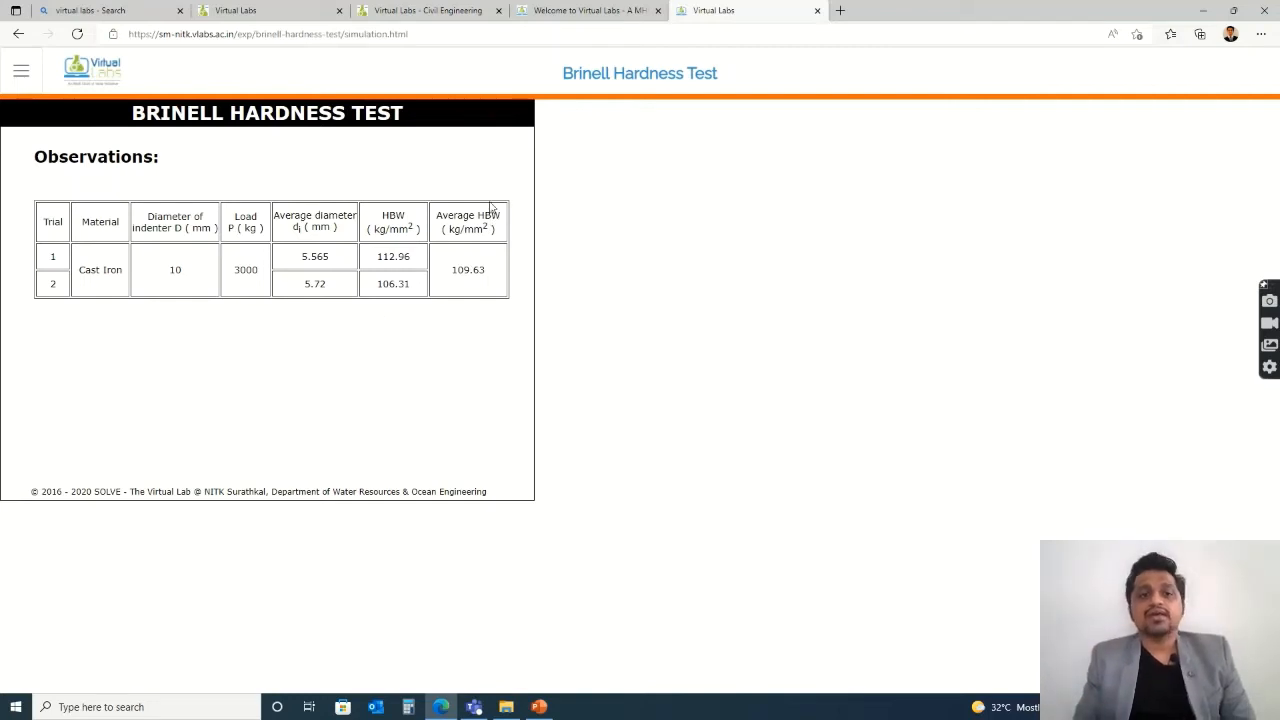
{"action": "mouse_move", "coordinate": [488, 224]}
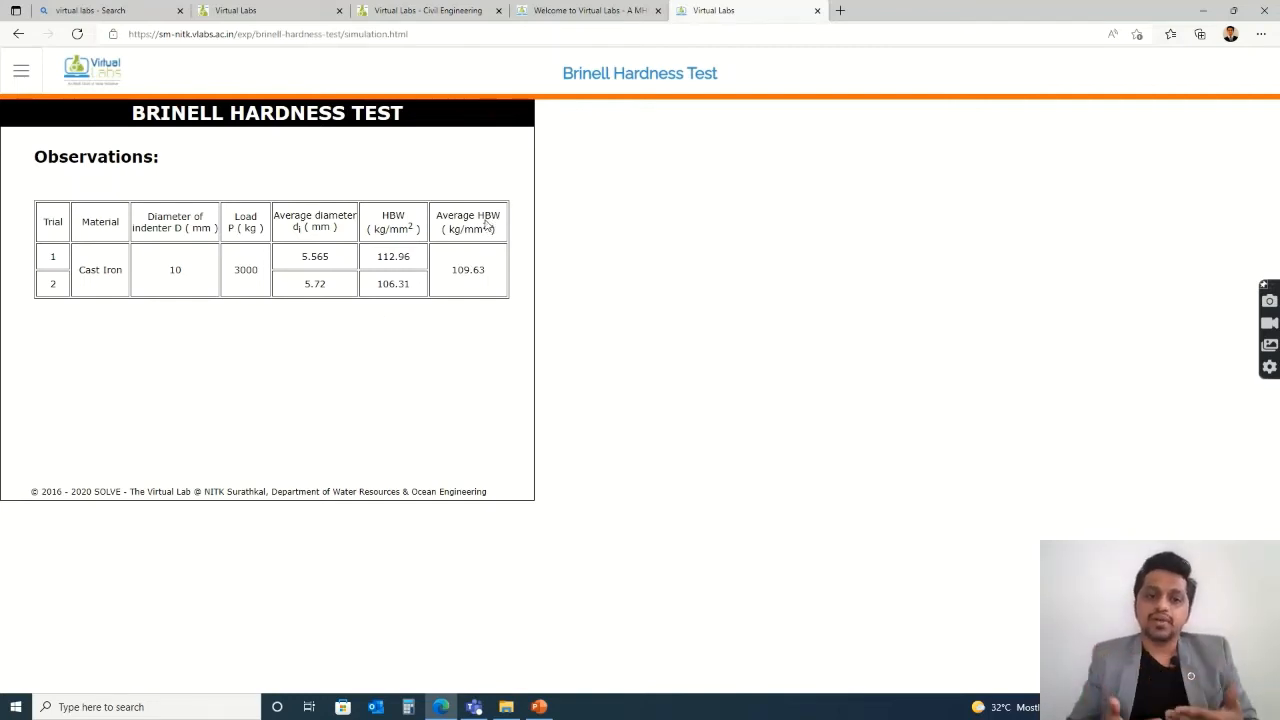
{"action": "mouse_move", "coordinate": [476, 328]}
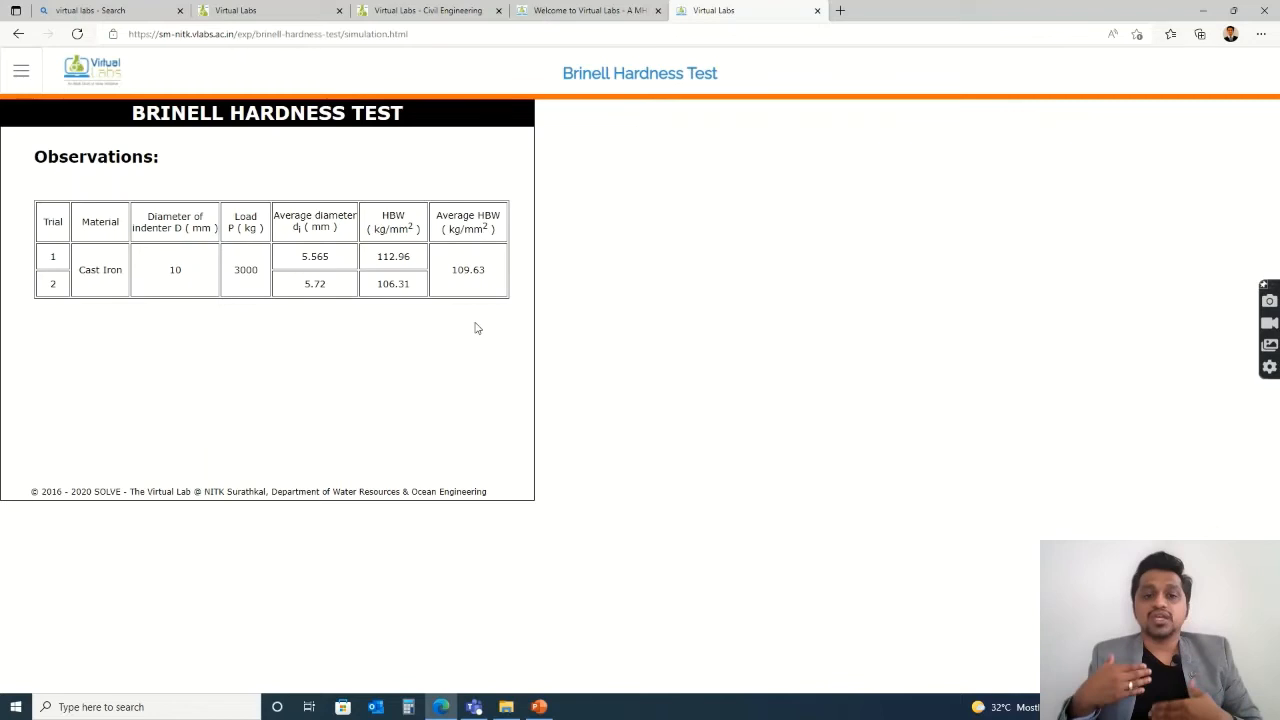
{"action": "mouse_move", "coordinate": [460, 288]}
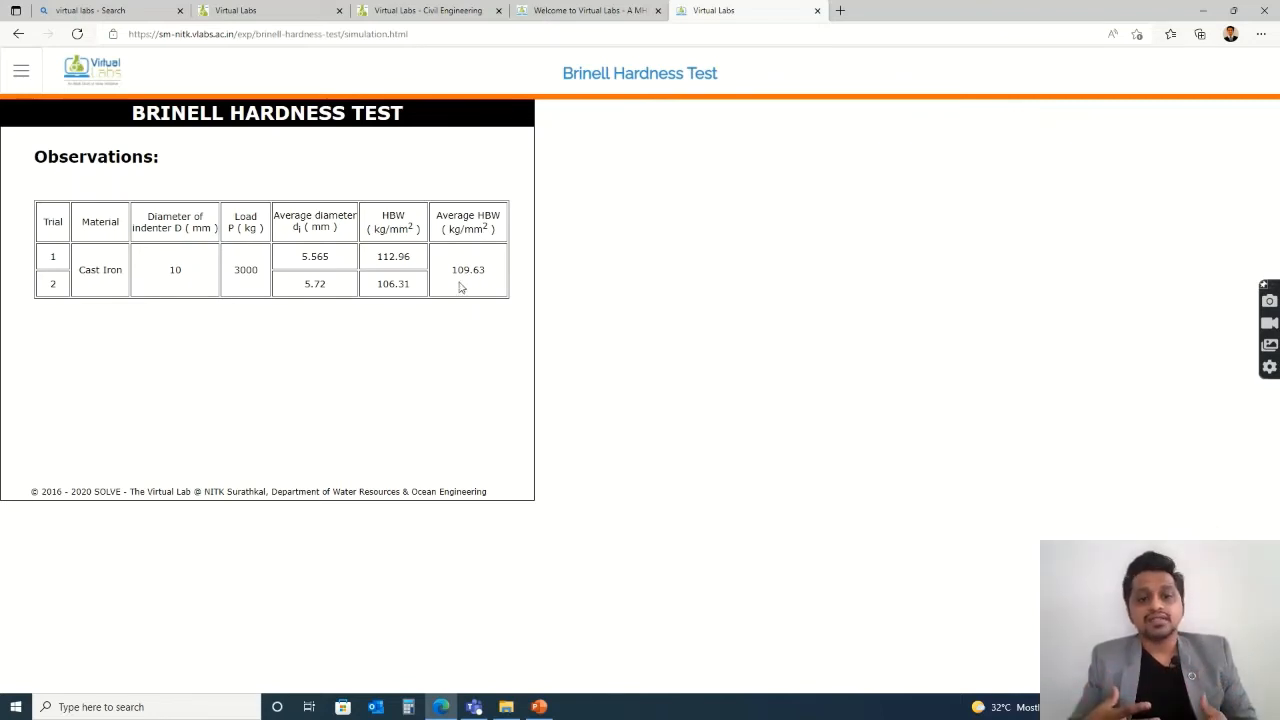
{"action": "mouse_move", "coordinate": [472, 276]}
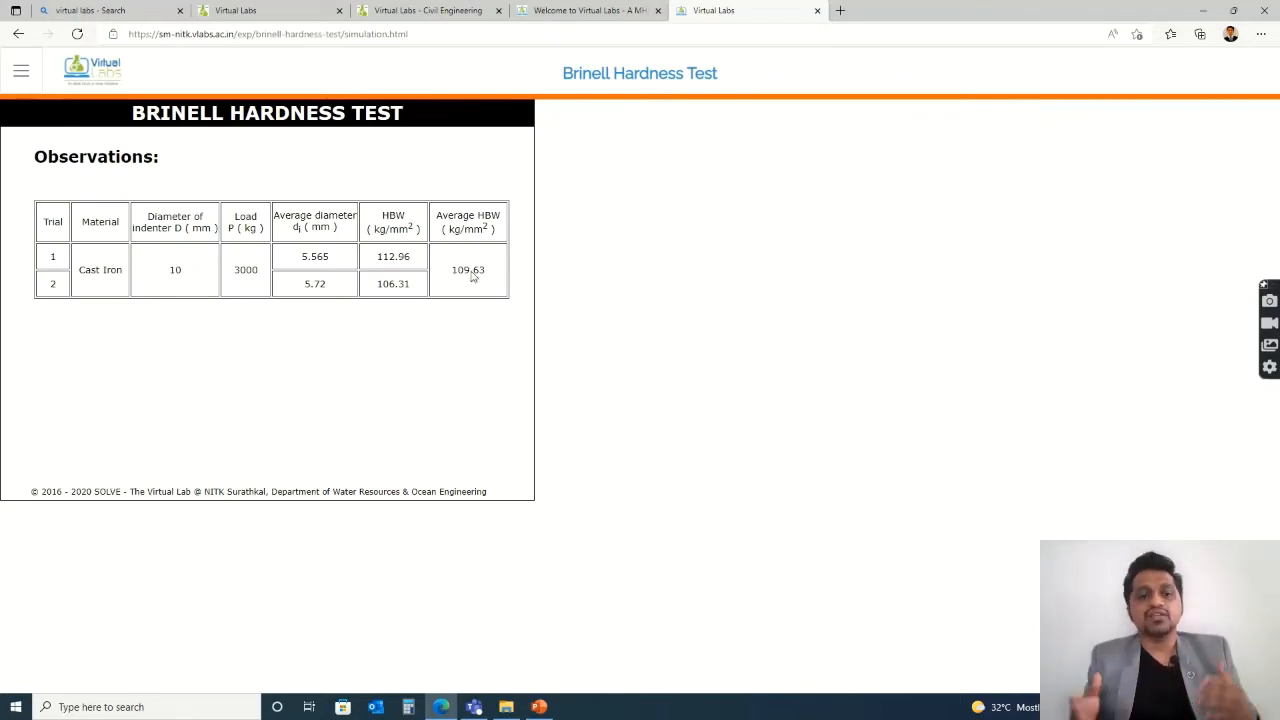
{"action": "mouse_move", "coordinate": [332, 316]}
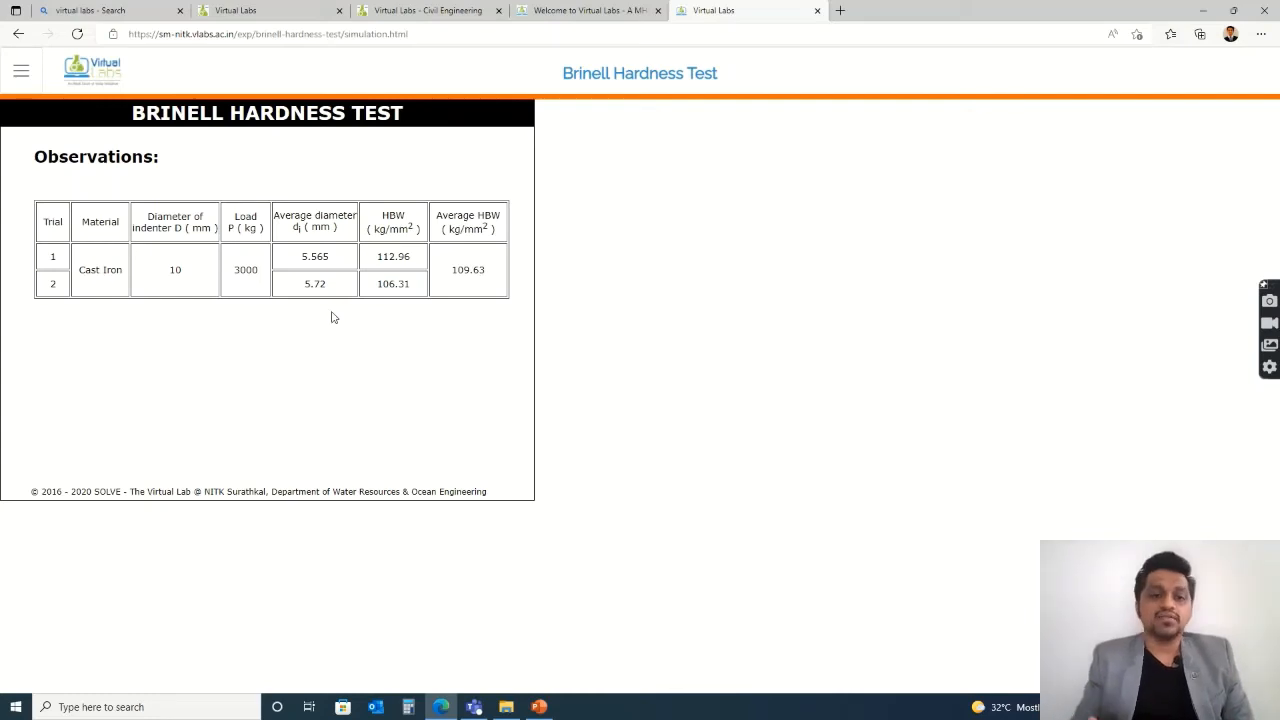
{"action": "mouse_move", "coordinate": [480, 224]}
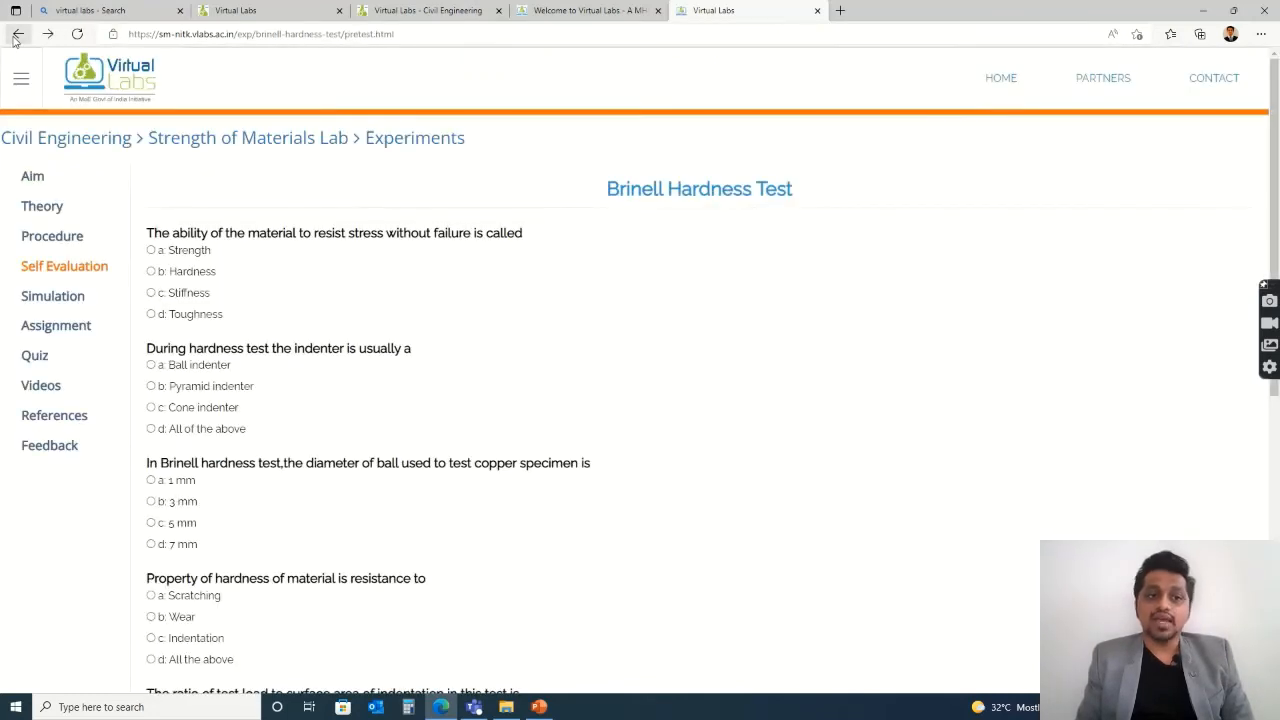
{"action": "mouse_move", "coordinate": [52, 296]}
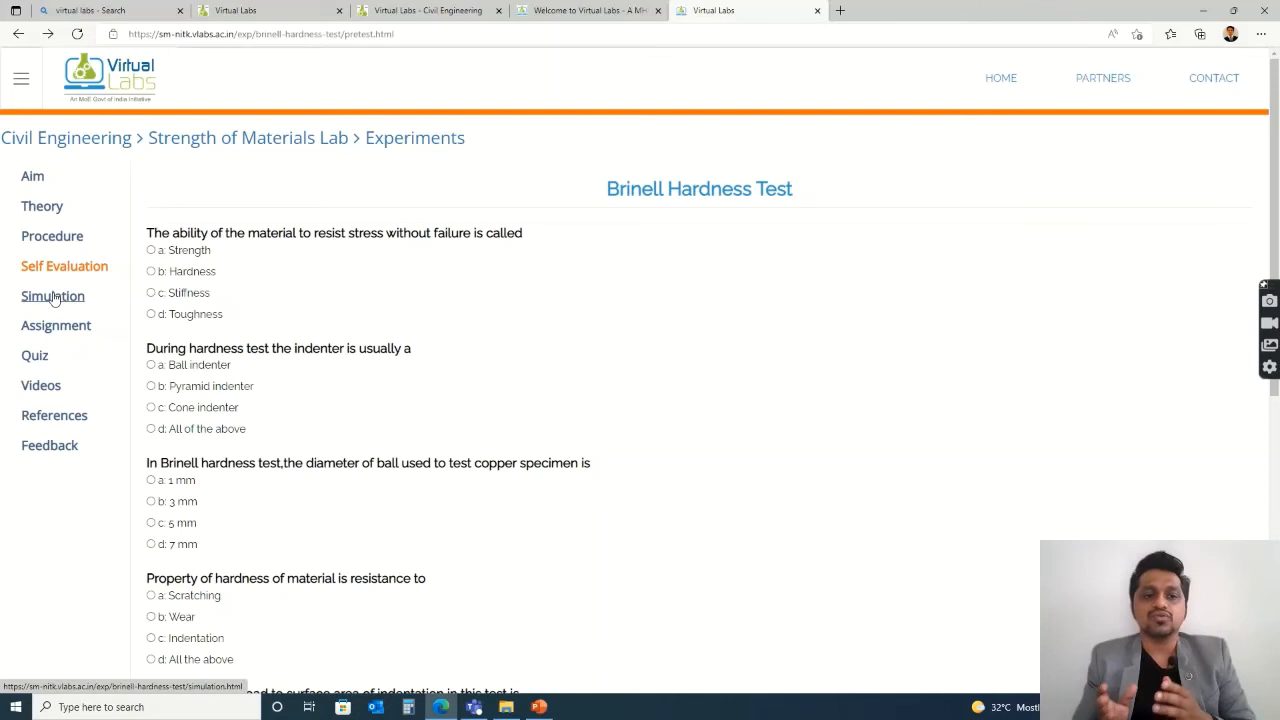
Reopen the Brinell Hardness Test simulation and advance past its introduction screen.
{"action": "left_click", "coordinate": [52, 296]}
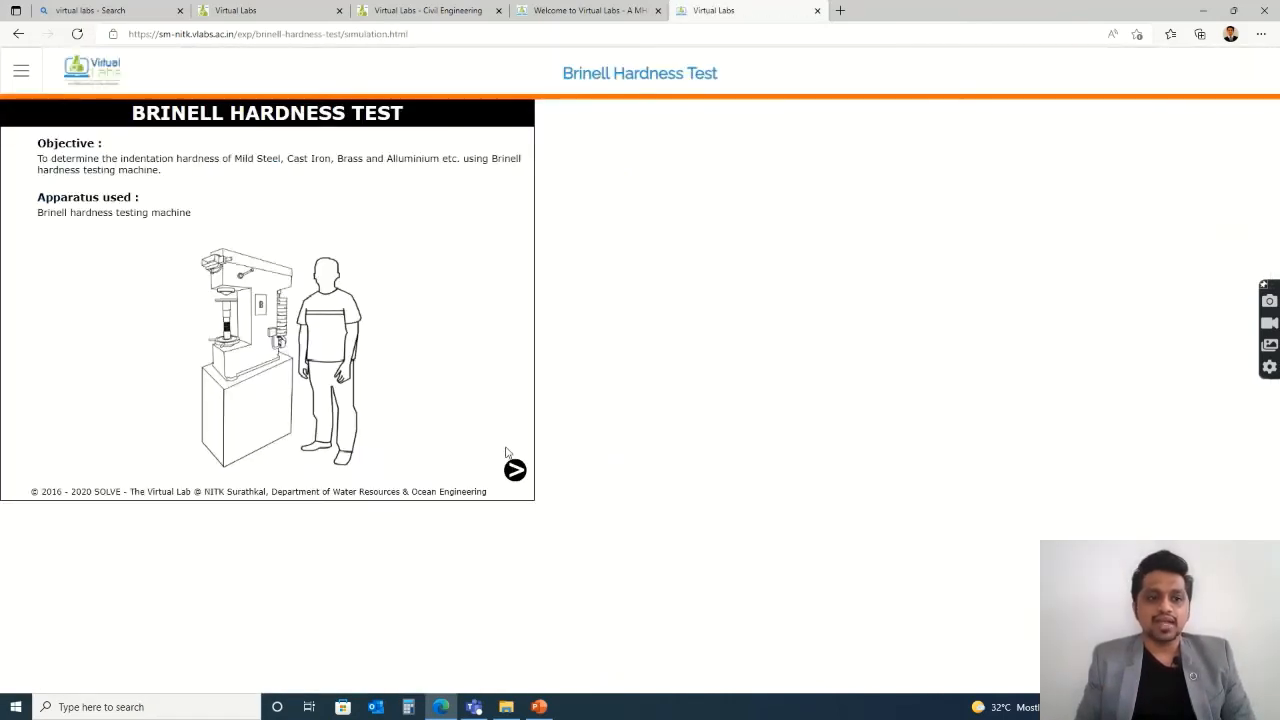
{"action": "left_click", "coordinate": [514, 470]}
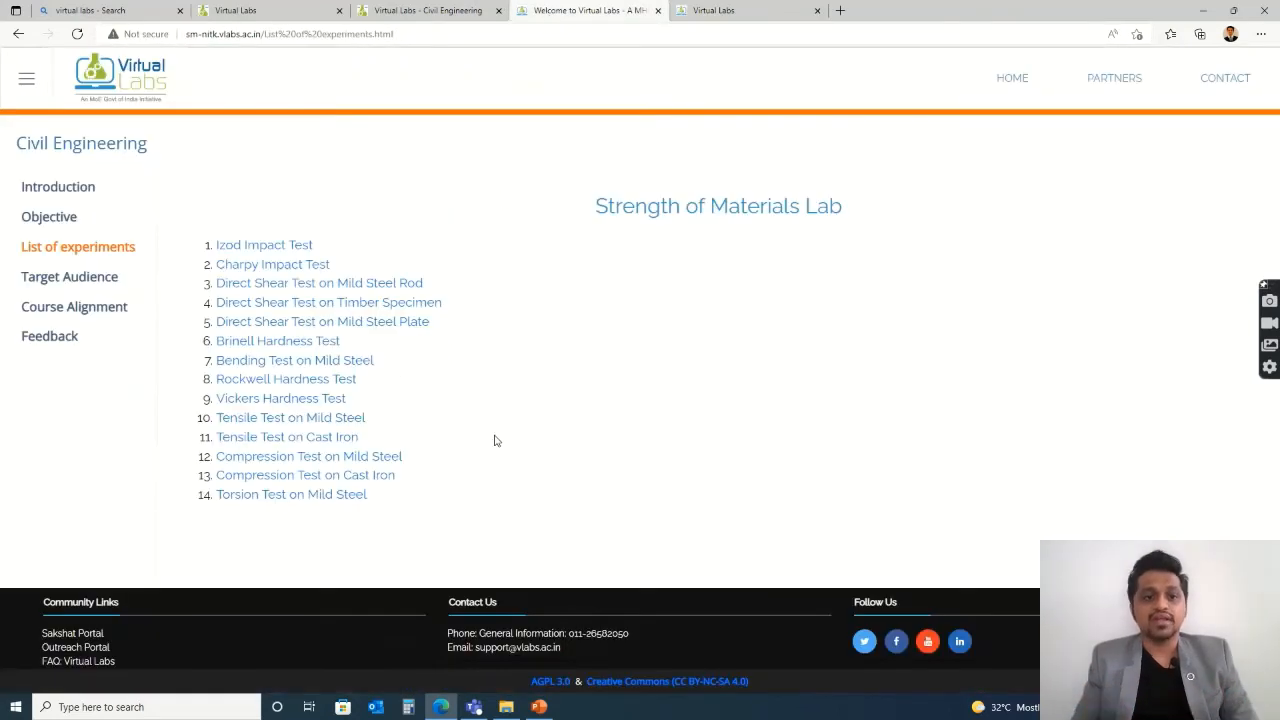
{"action": "mouse_move", "coordinate": [568, 368]}
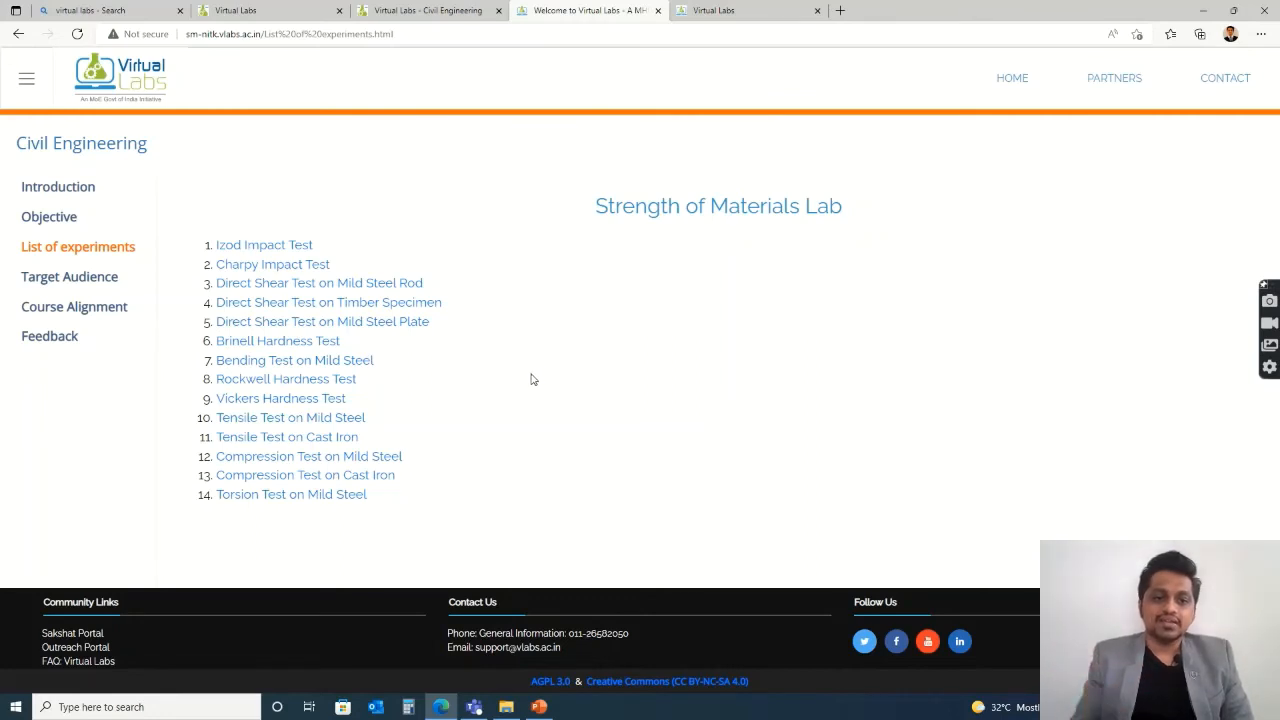
{"action": "mouse_move", "coordinate": [196, 288]}
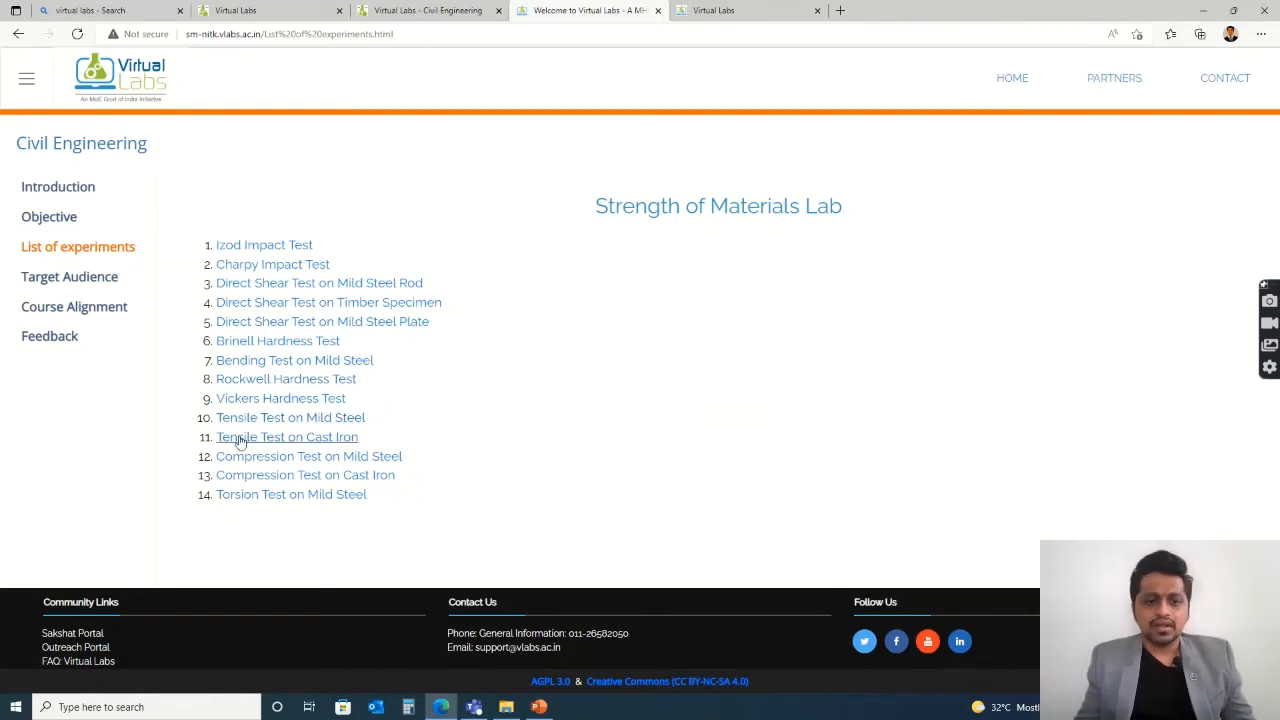
{"action": "mouse_move", "coordinate": [604, 364]}
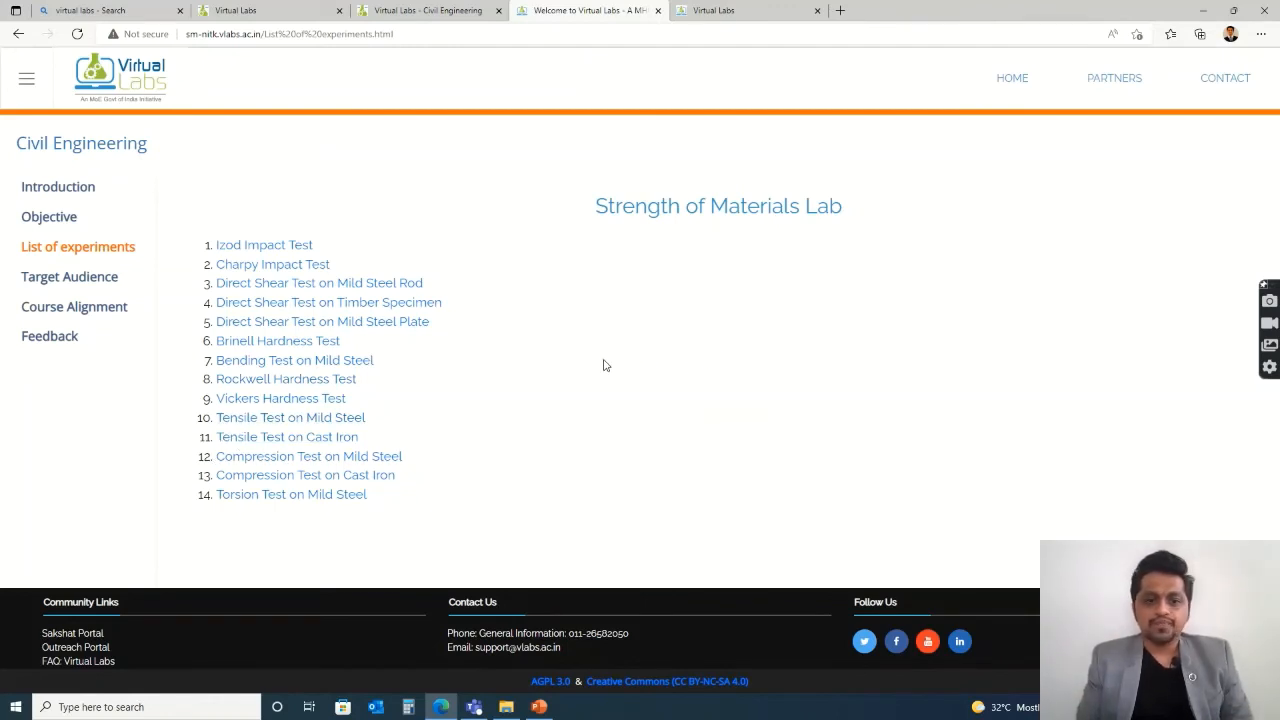
{"action": "mouse_move", "coordinate": [588, 370]}
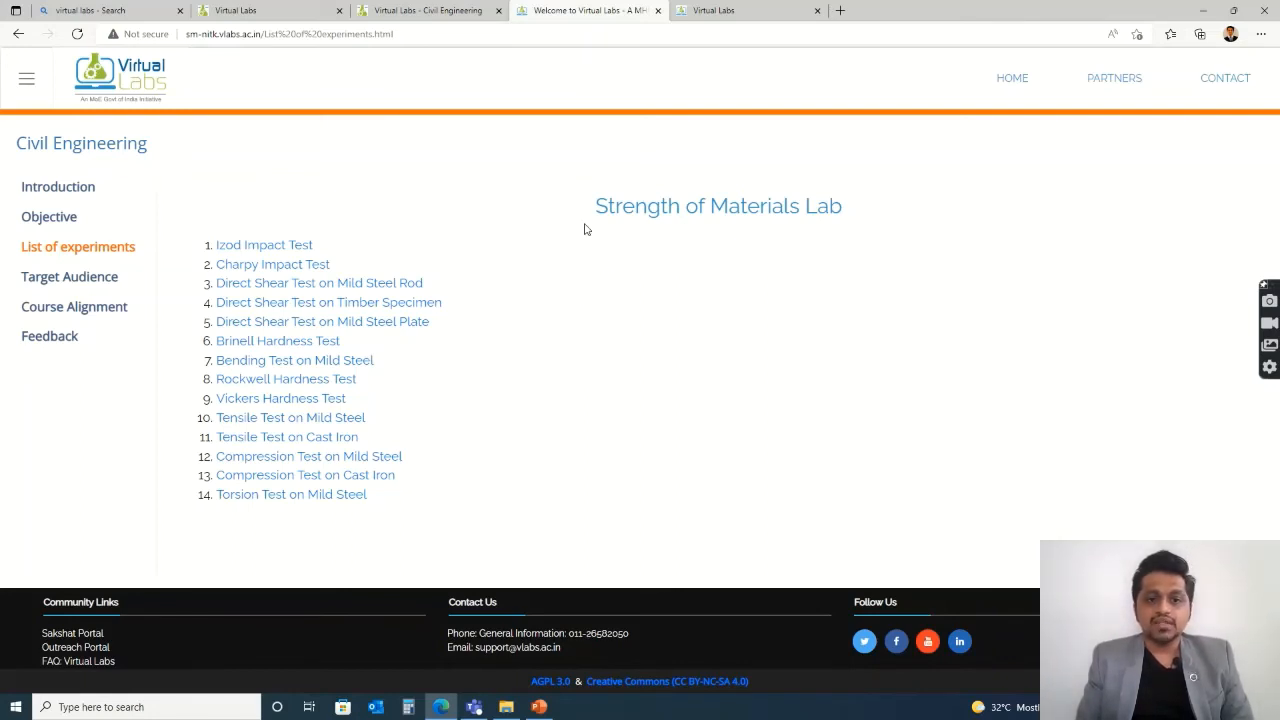
{"action": "mouse_move", "coordinate": [616, 196]}
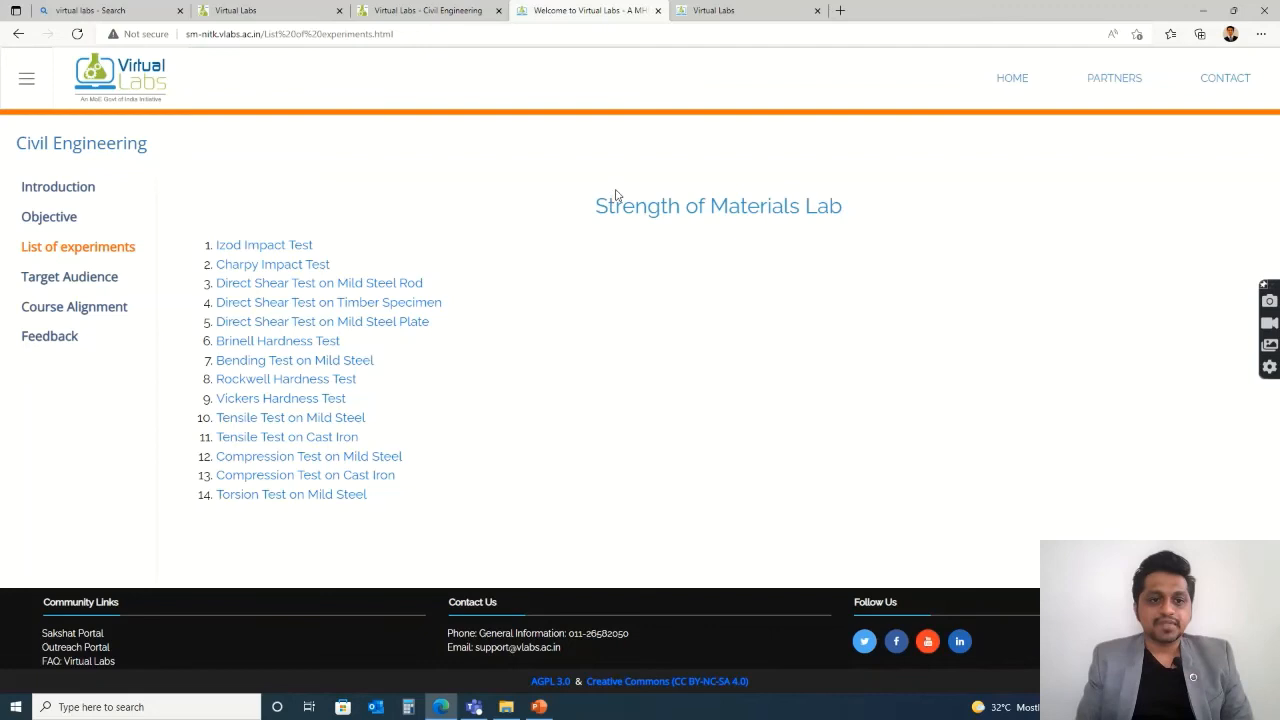